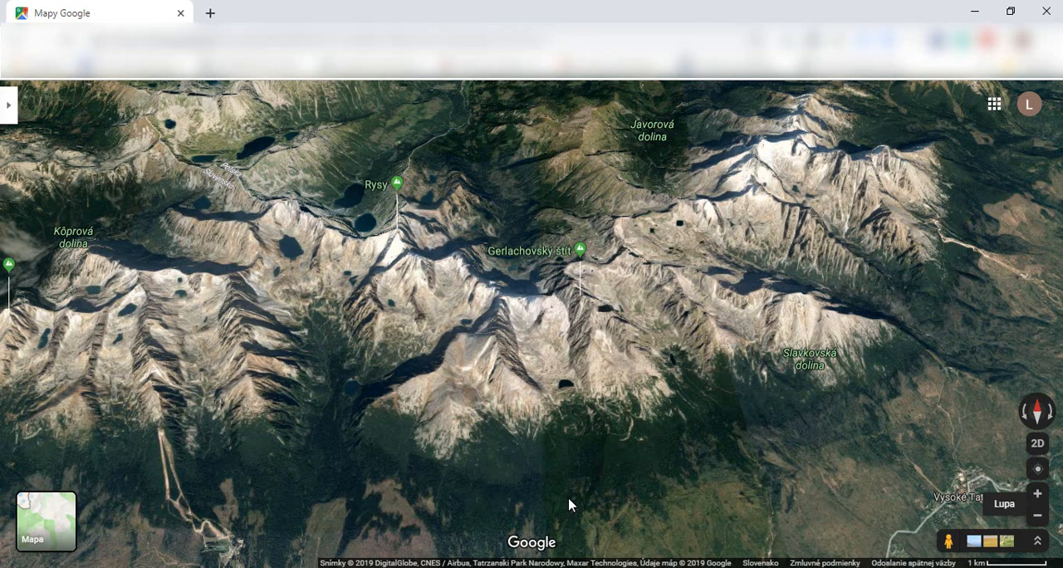
mouse_move(607, 416)
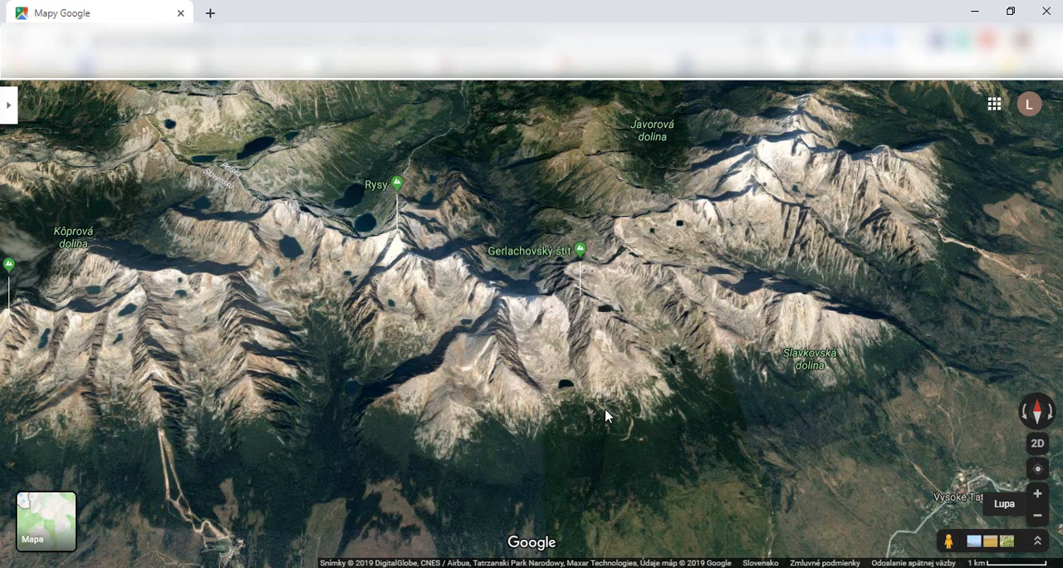
mouse_move(594, 437)
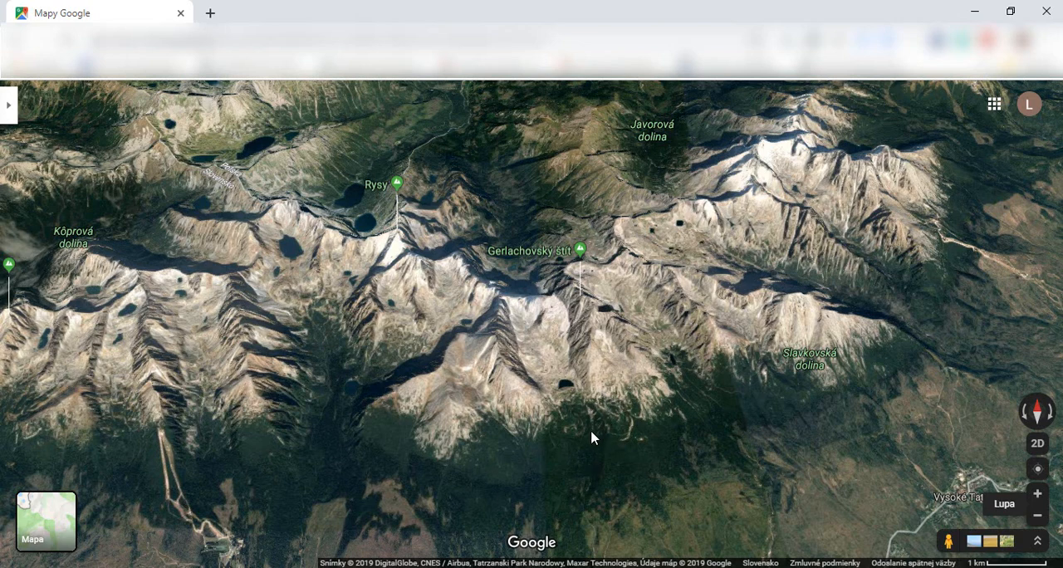
mouse_move(593, 441)
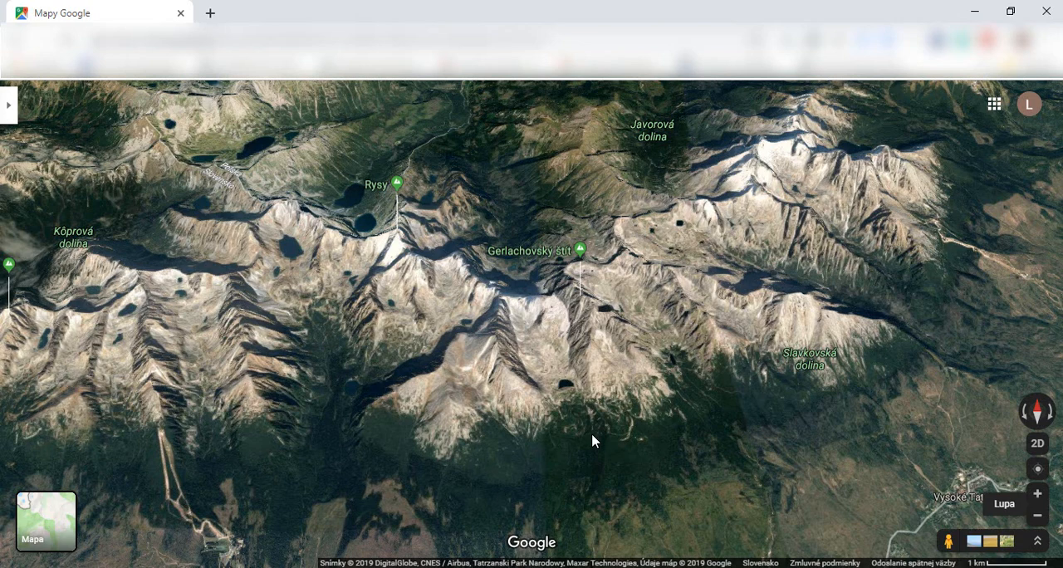
mouse_move(598, 441)
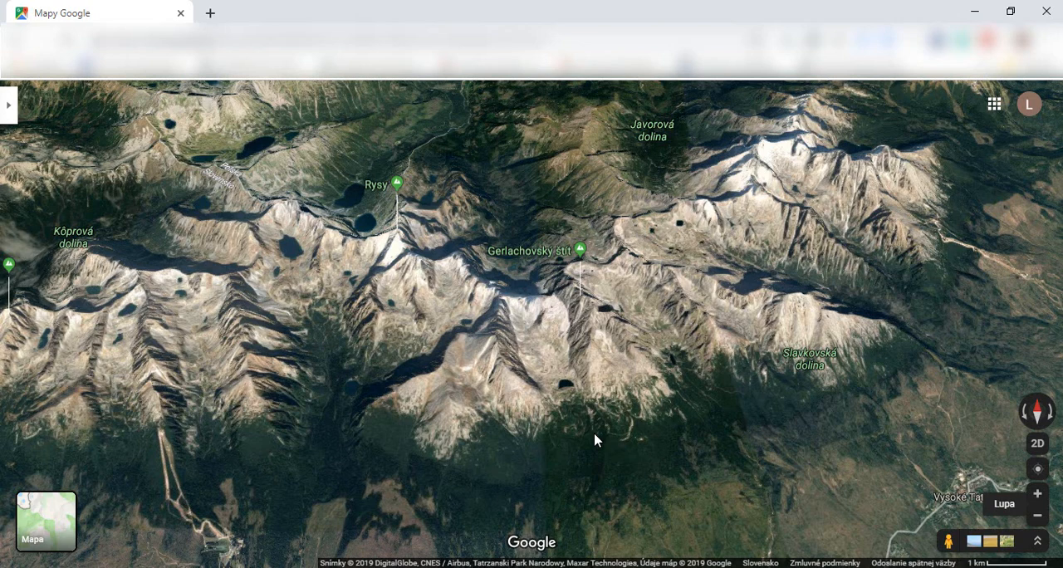
mouse_move(602, 436)
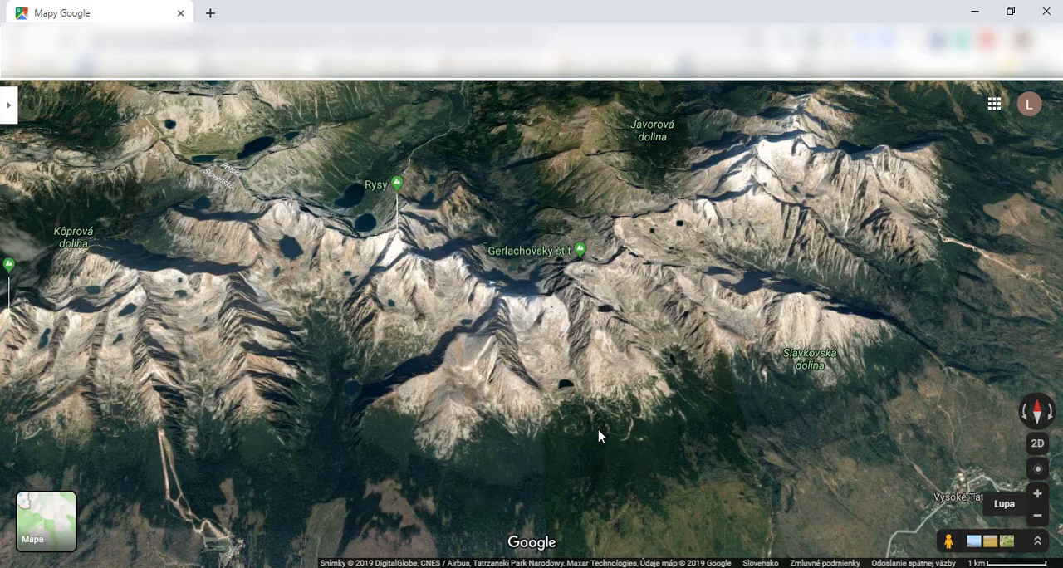
mouse_move(8, 105)
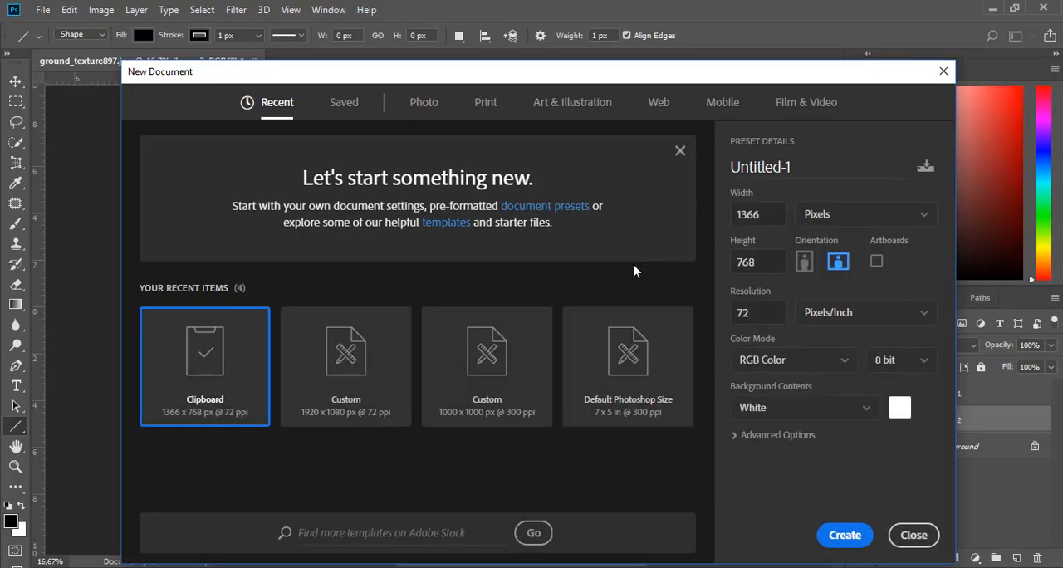
mouse_move(407, 283)
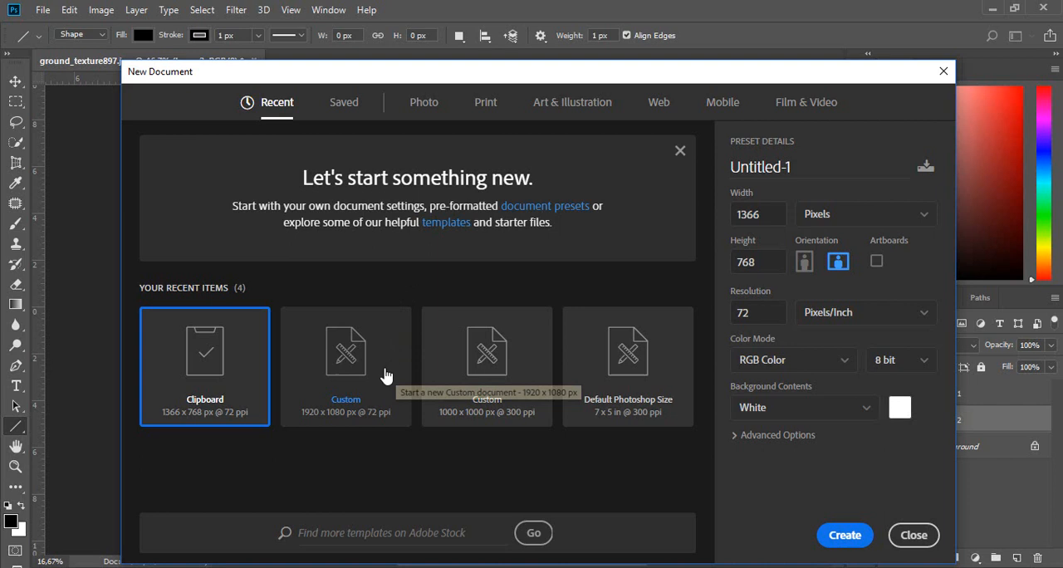
- Create a blank document using the Custom 1920×1080 px preset
left_click(345, 367)
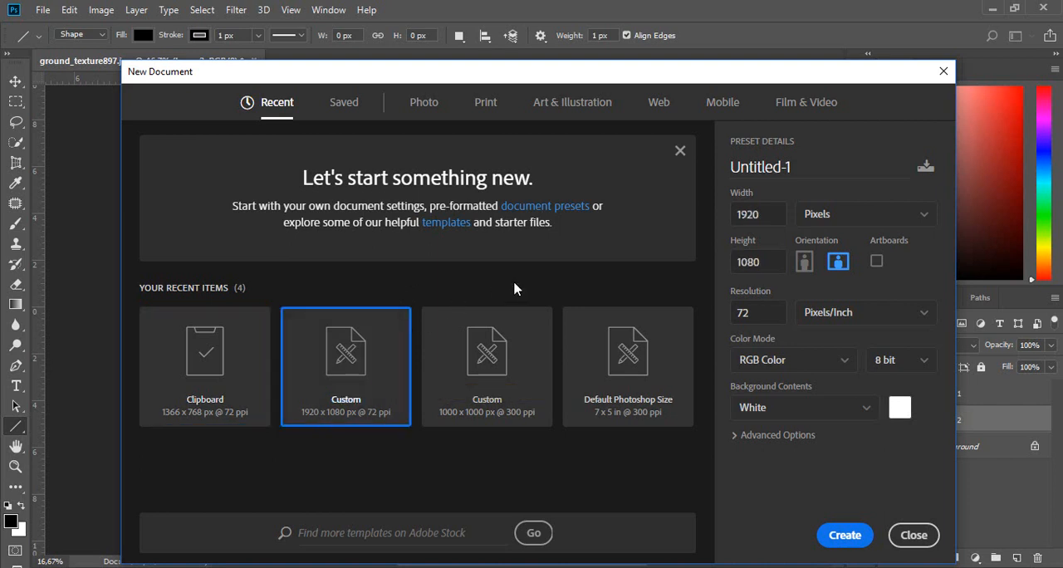
mouse_move(802, 241)
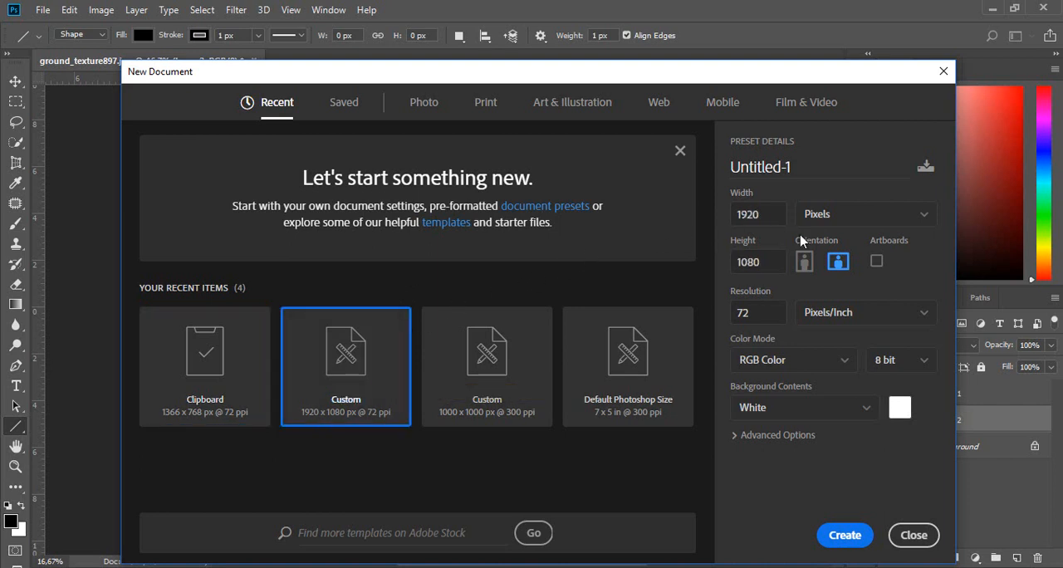
left_click(845, 535)
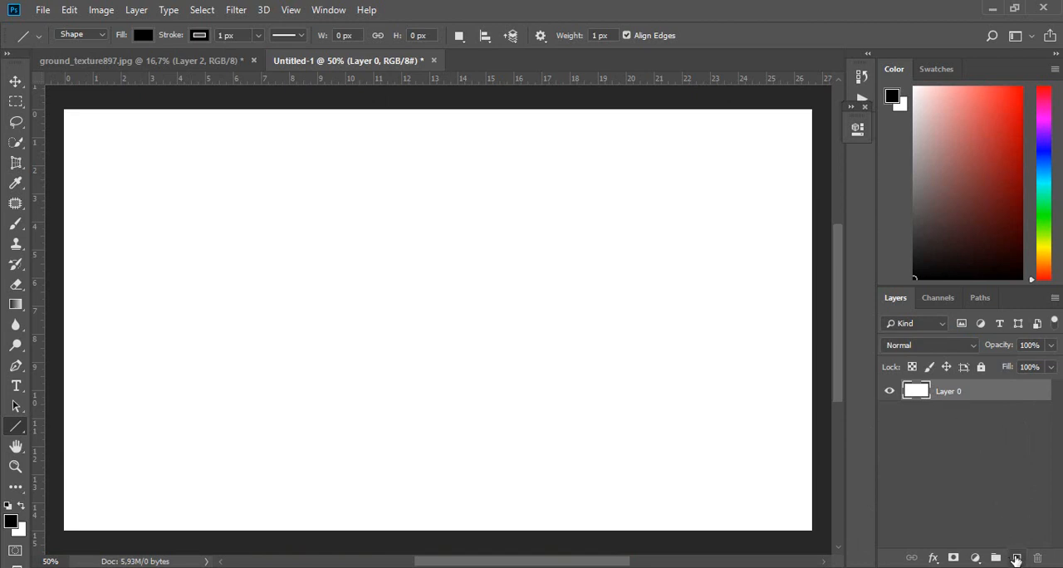
- Add Layer 1 above Layer 0 to hold the pasted Tatras map screenshot
left_click(1016, 557)
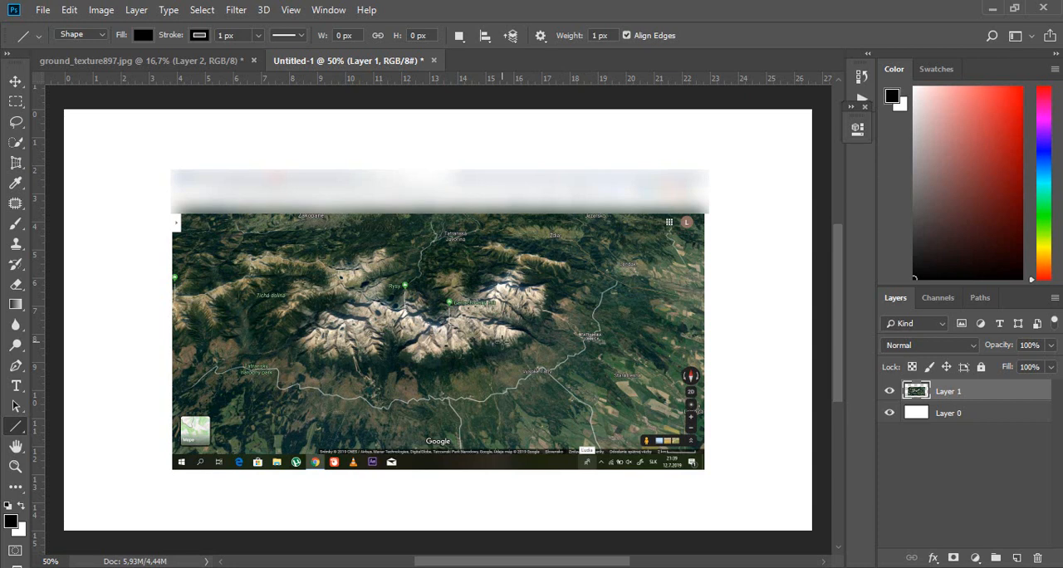
mouse_move(837, 288)
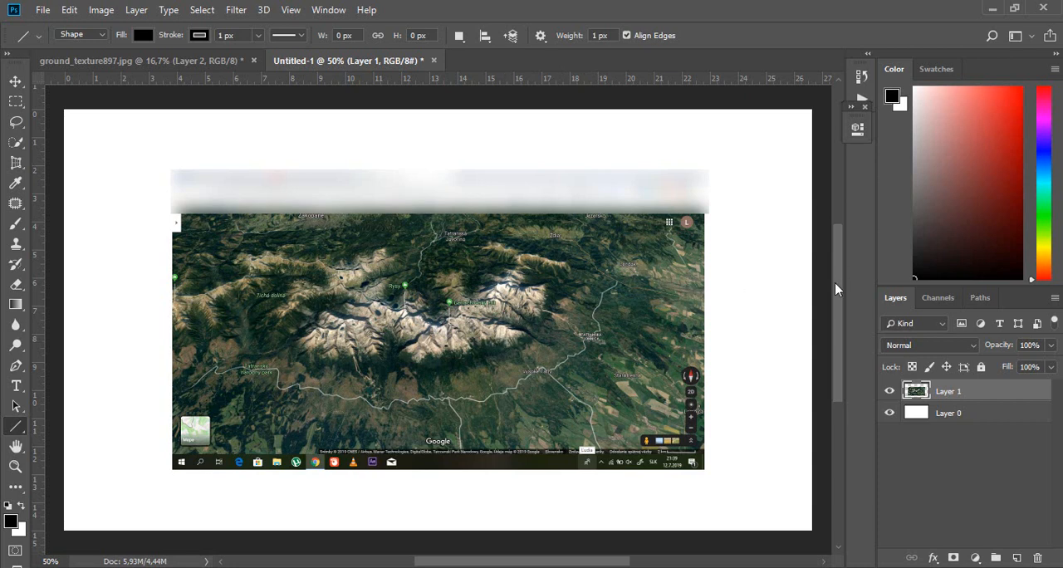
mouse_move(379, 268)
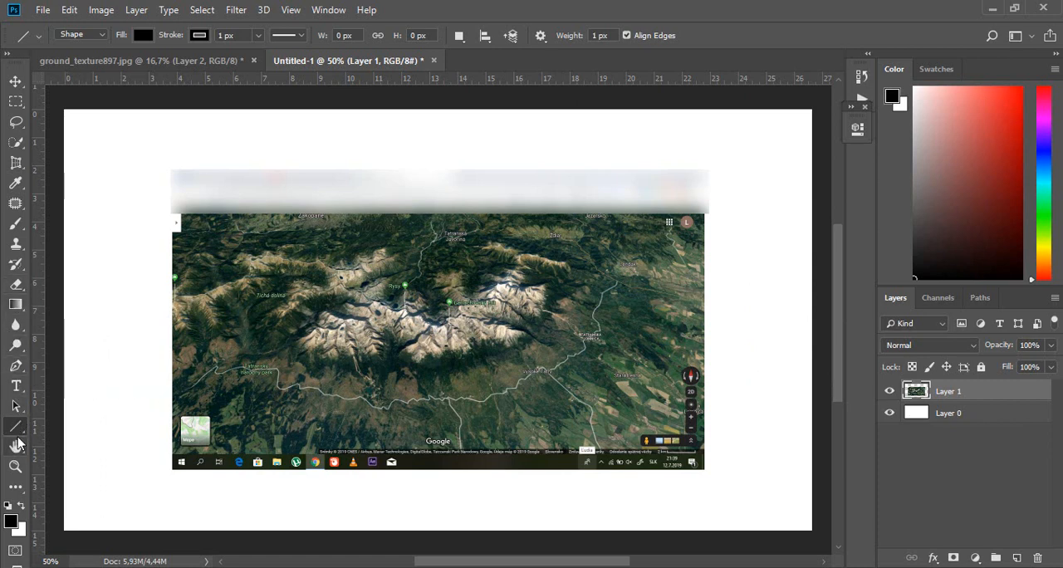
- Draw a black square Rectangle 1 shape over the map's centre
left_click(15, 426)
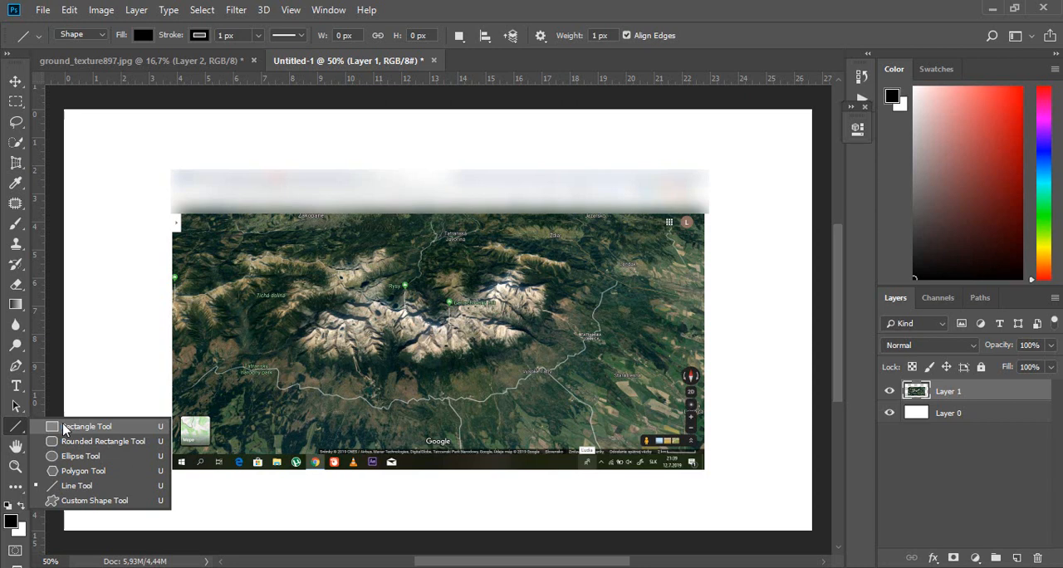
left_click(87, 426)
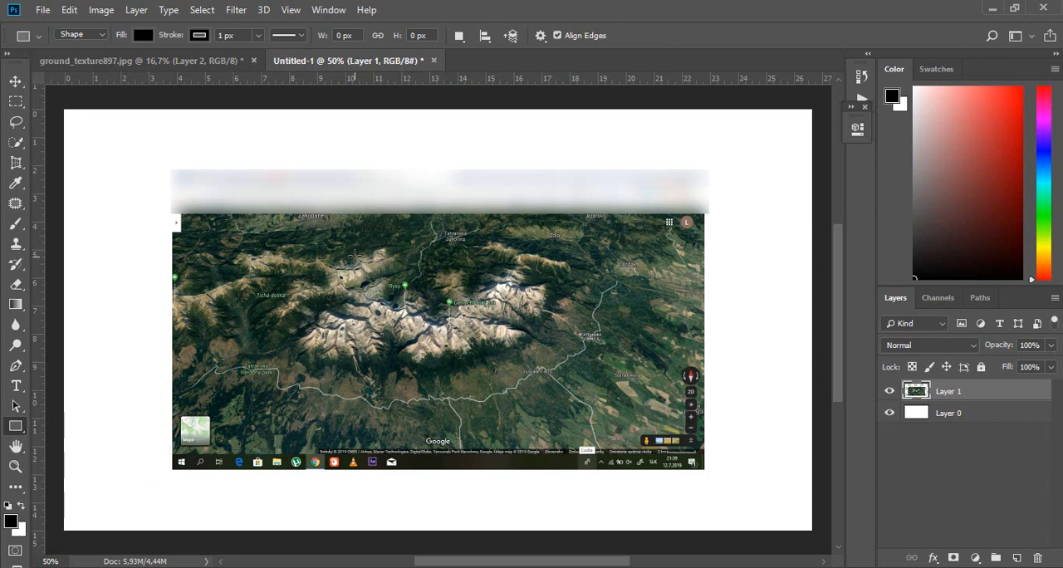
left_click_drag(352, 251, 498, 403)
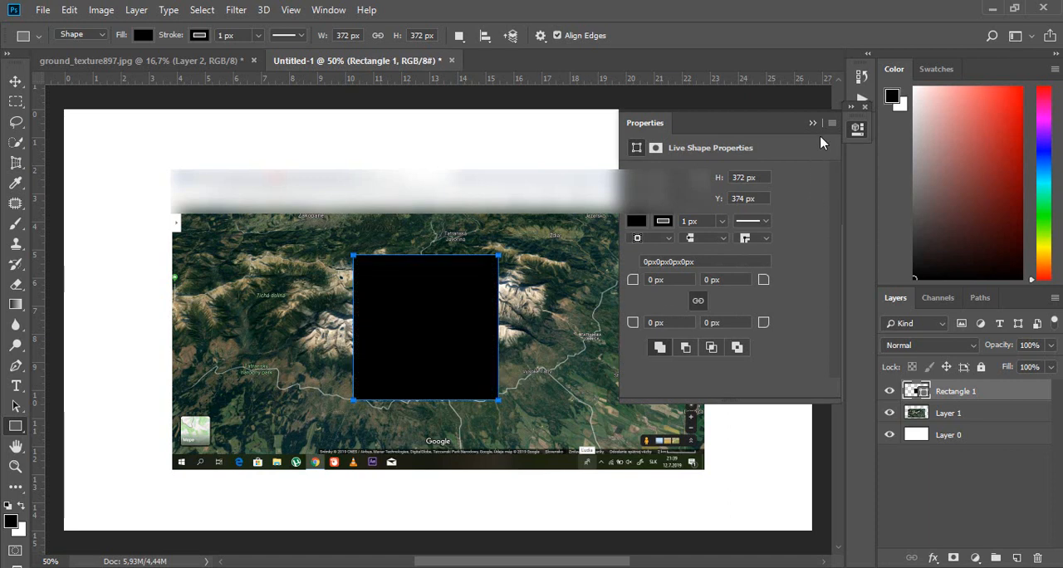
left_click(813, 123)
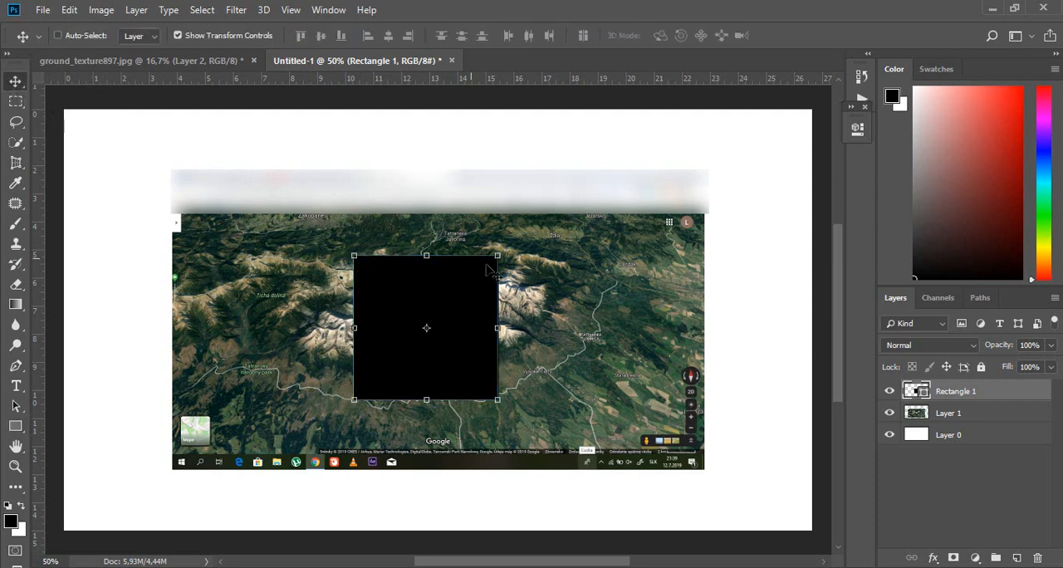
- Rotate the square 45° and scale it down vertically into a wide diamond
left_click_drag(497, 256, 515, 278)
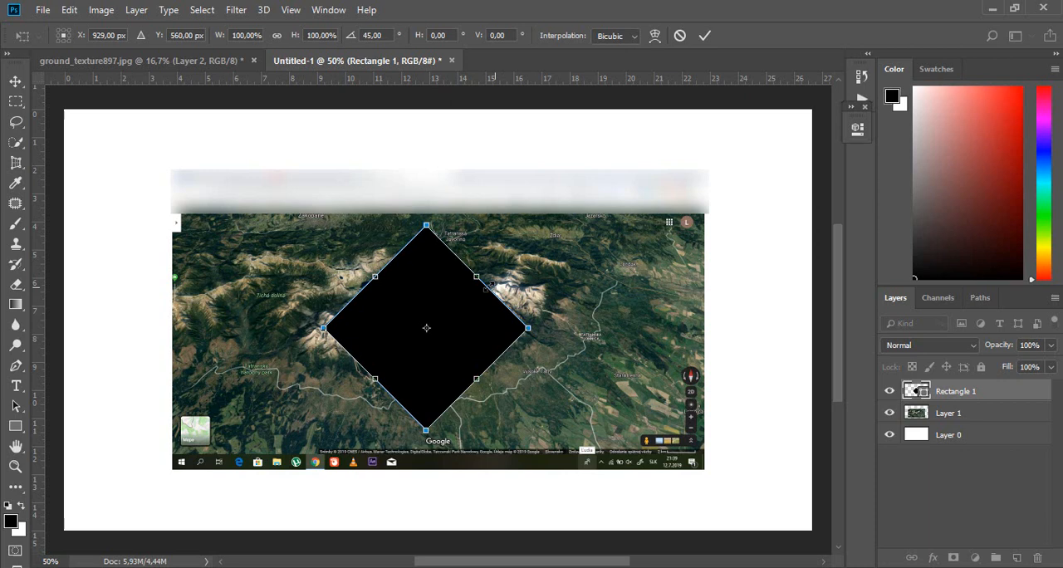
right_click(427, 327)
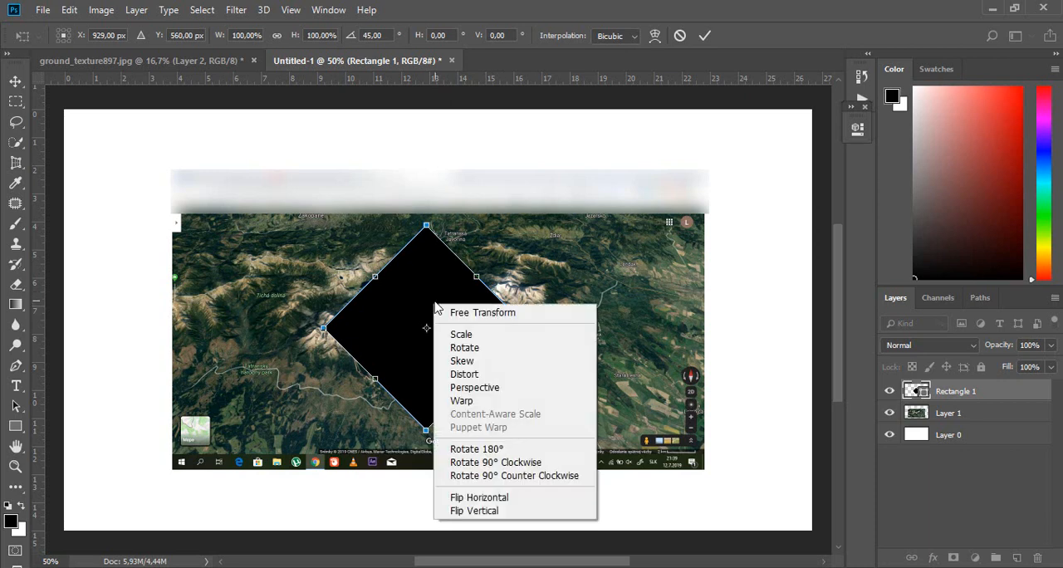
mouse_move(461, 297)
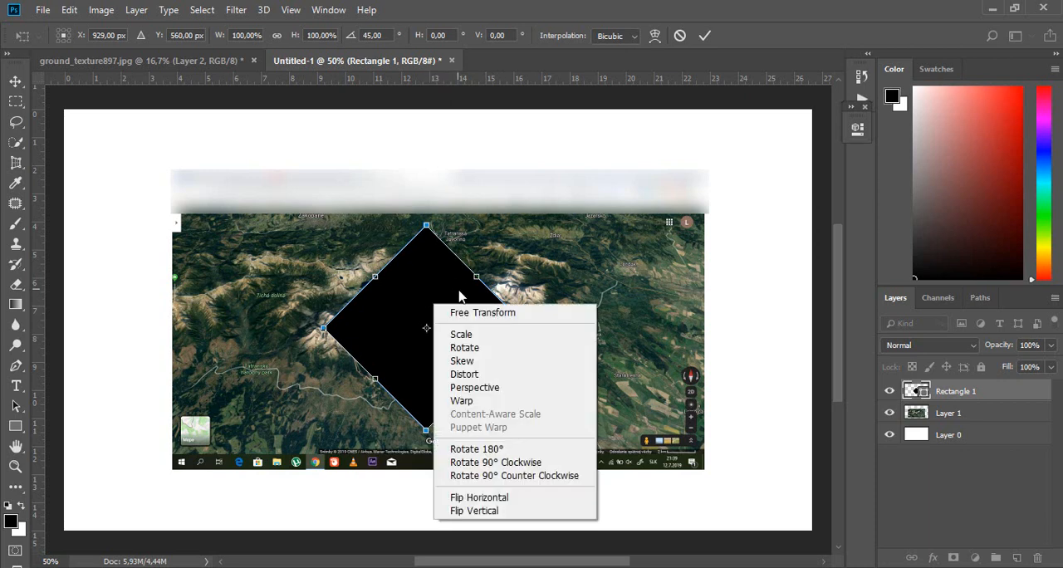
mouse_move(472, 360)
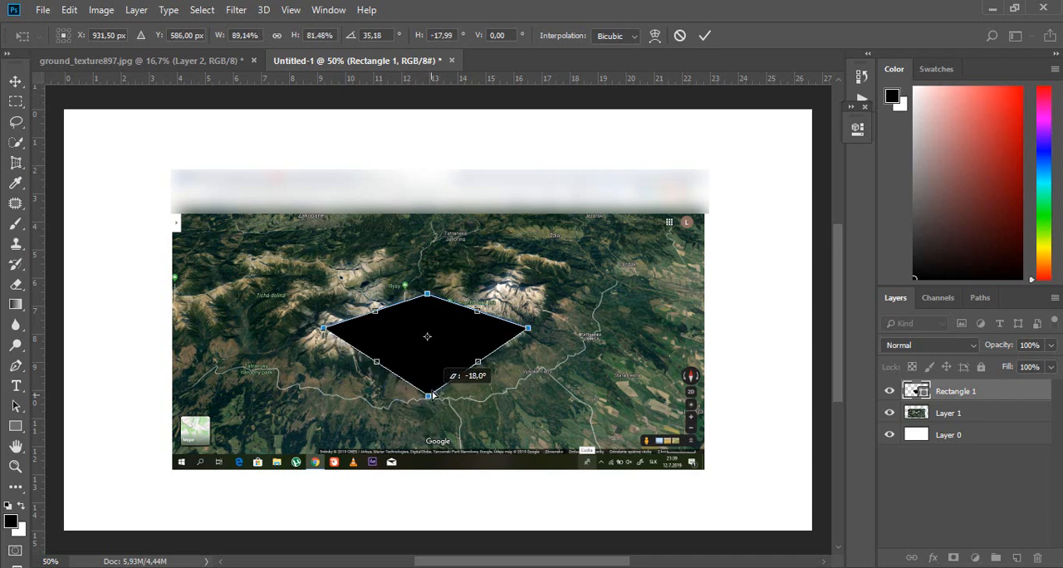
left_click_drag(428, 395, 428, 375)
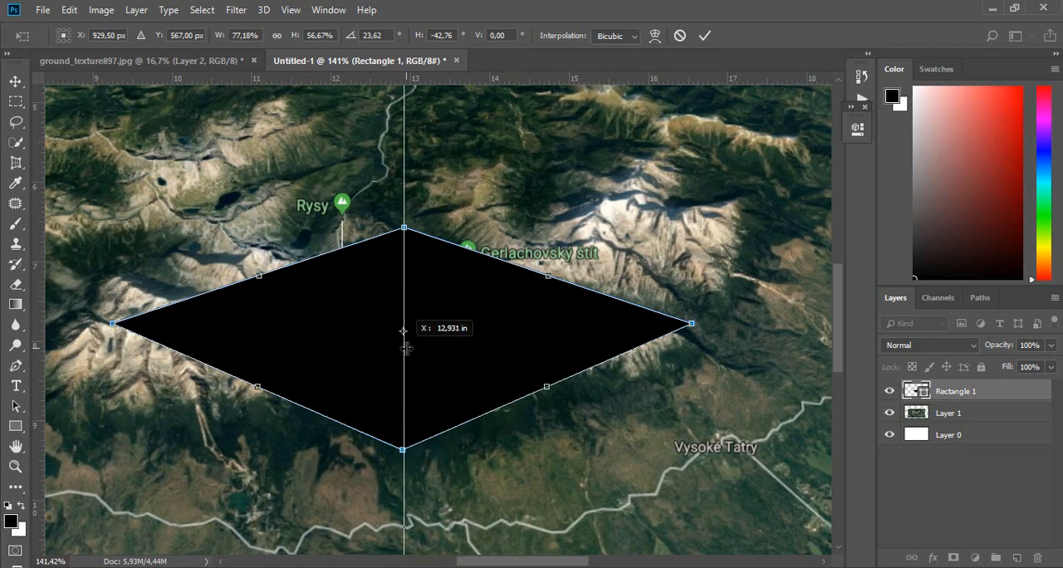
- Add vertical and horizontal guides through the diamond's centre and flatten it further
left_click_drag(403, 333, 405, 455)
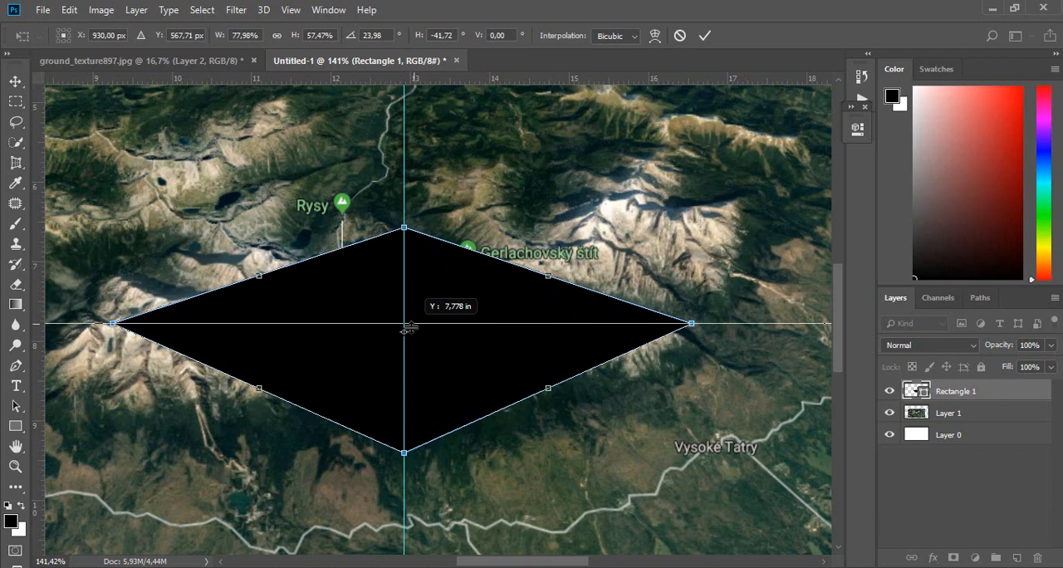
left_click_drag(405, 453, 405, 441)
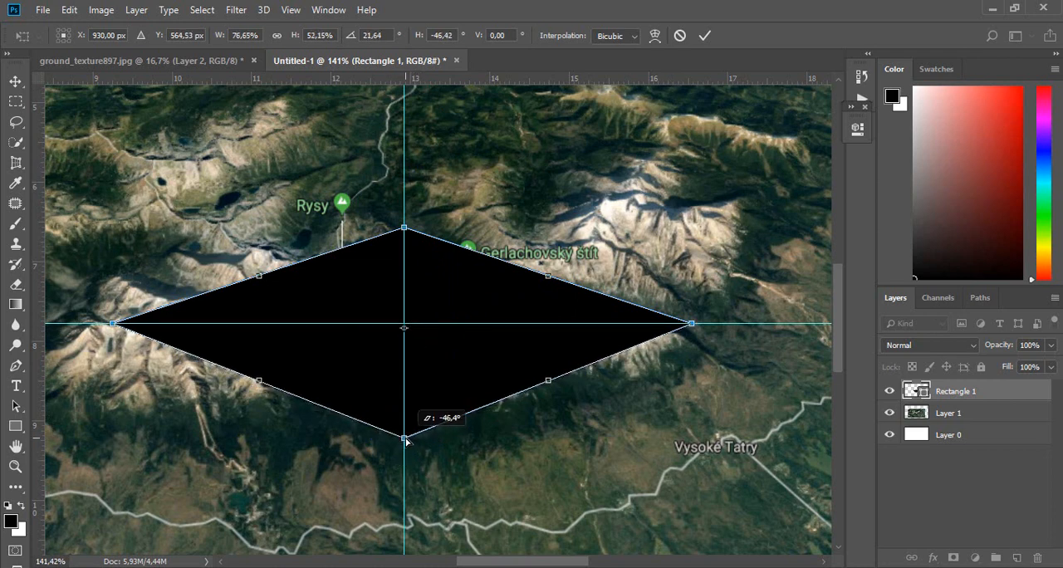
left_click_drag(406, 441, 406, 424)
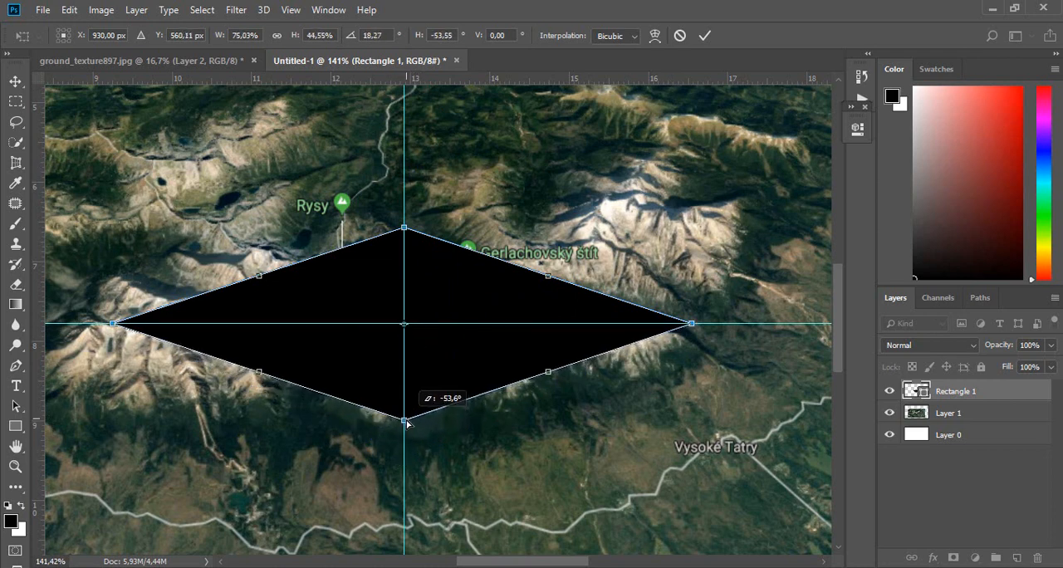
left_click_drag(405, 423, 404, 414)
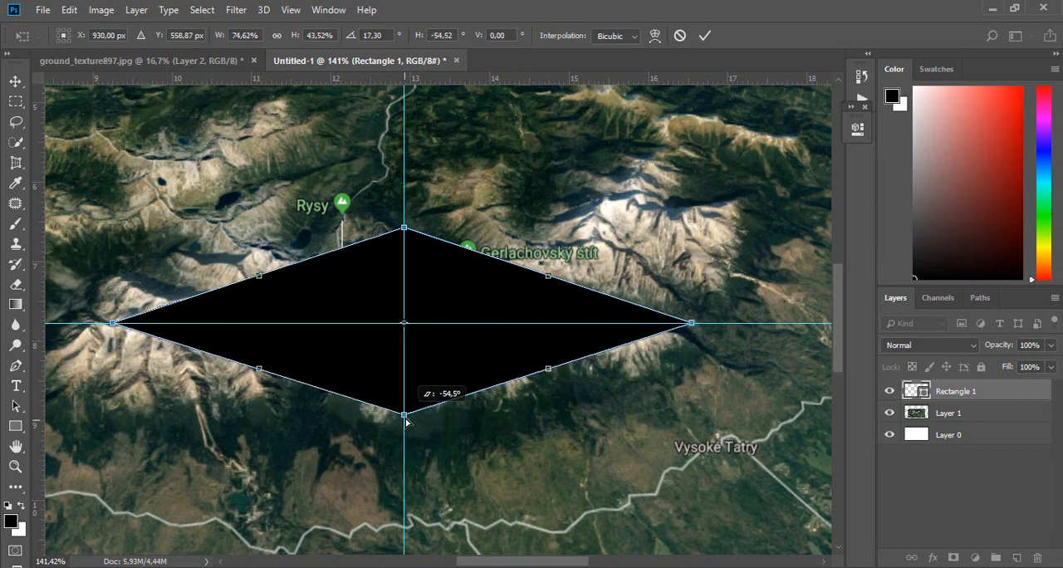
left_click_drag(404, 415, 404, 421)
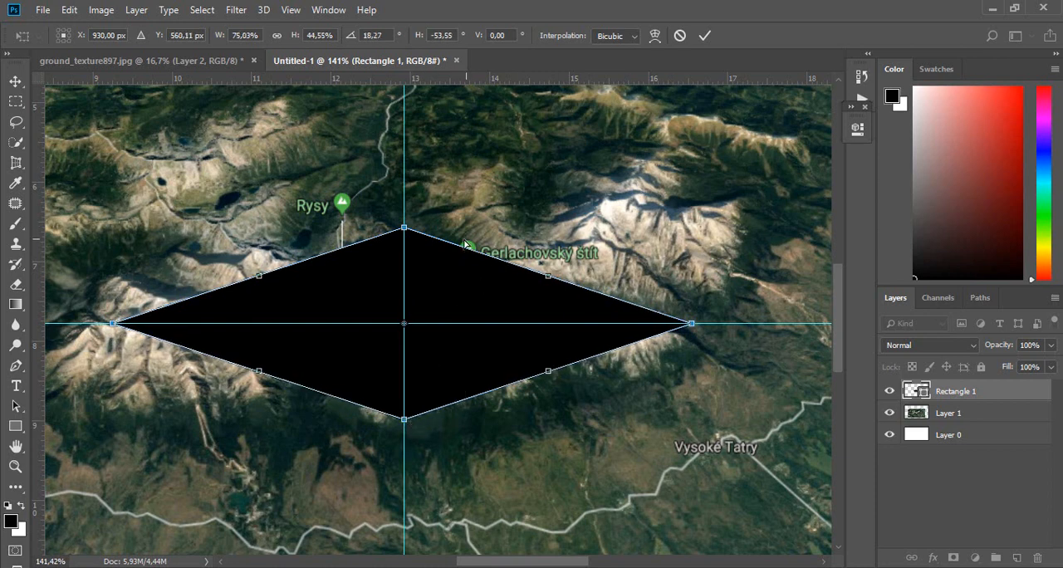
left_click_drag(405, 228, 411, 234)
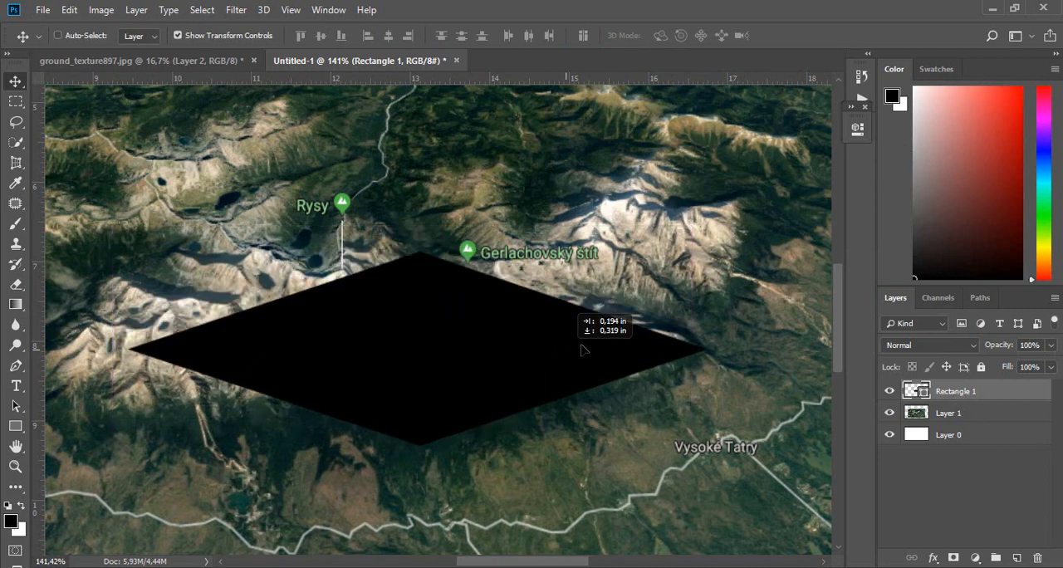
- Stretch and fit the diamond's corner into an isometric tile between Rysy and Gerlachovsky
left_click_drag(581, 349, 519, 339)
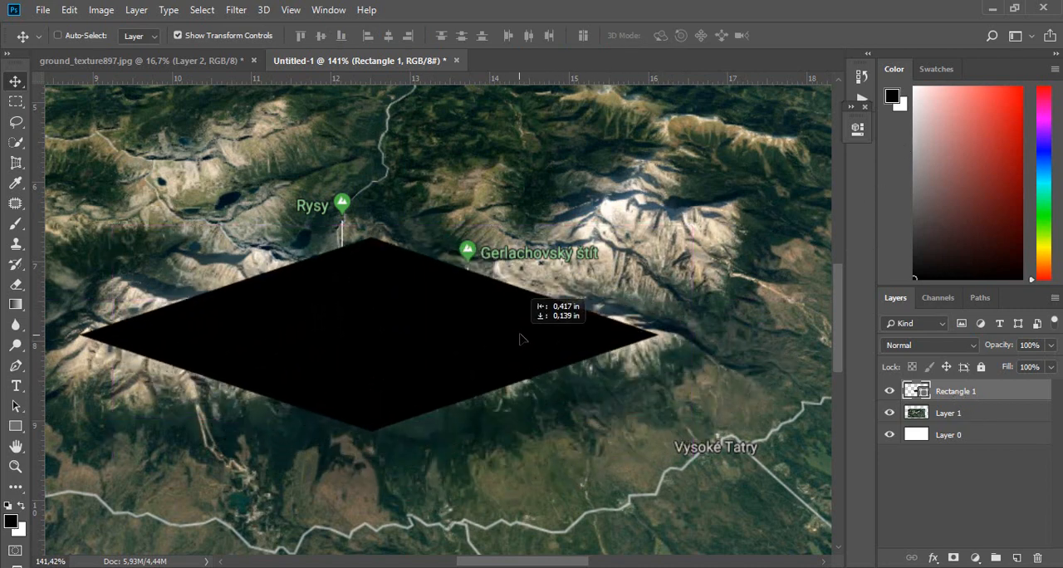
left_click_drag(519, 339, 540, 340)
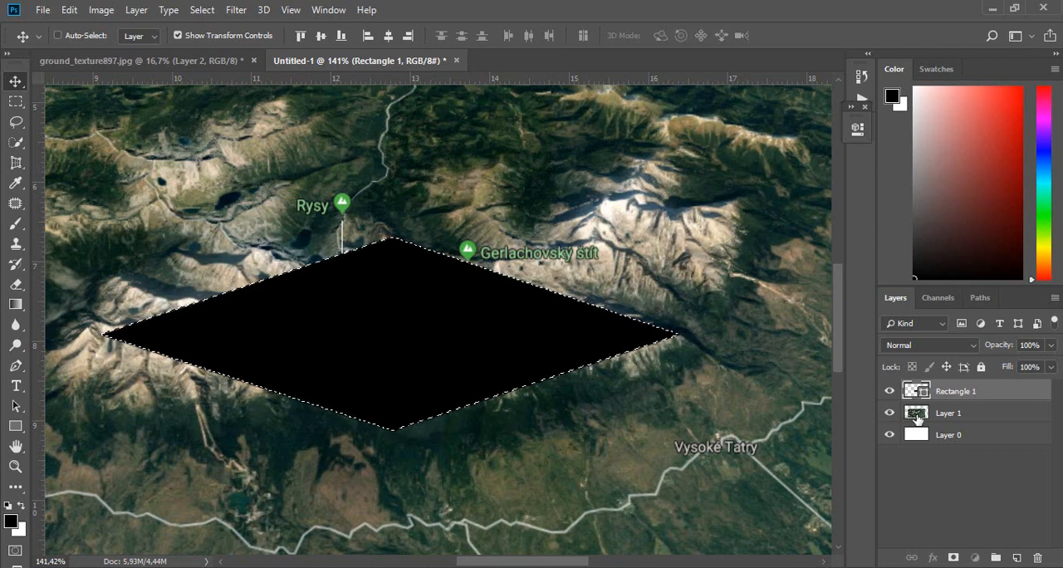
- Add a layer mask to the Tatras map layer so it shows only within the diamond
left_click(948, 413)
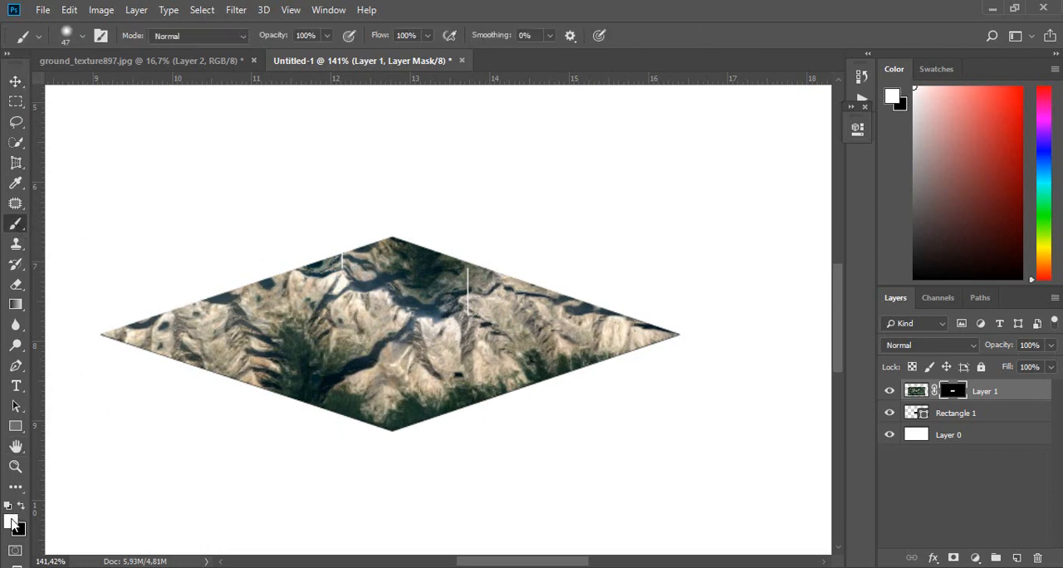
mouse_move(227, 300)
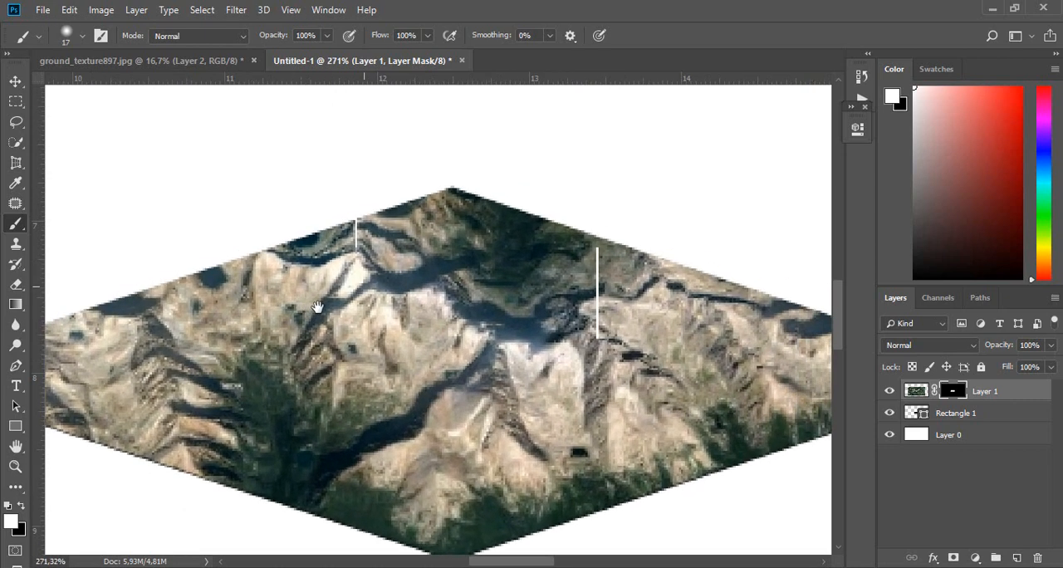
- Paint white on Layer 1's mask to restore peaks above the tile's upper-left and top edges
left_click_drag(316, 305, 293, 272)
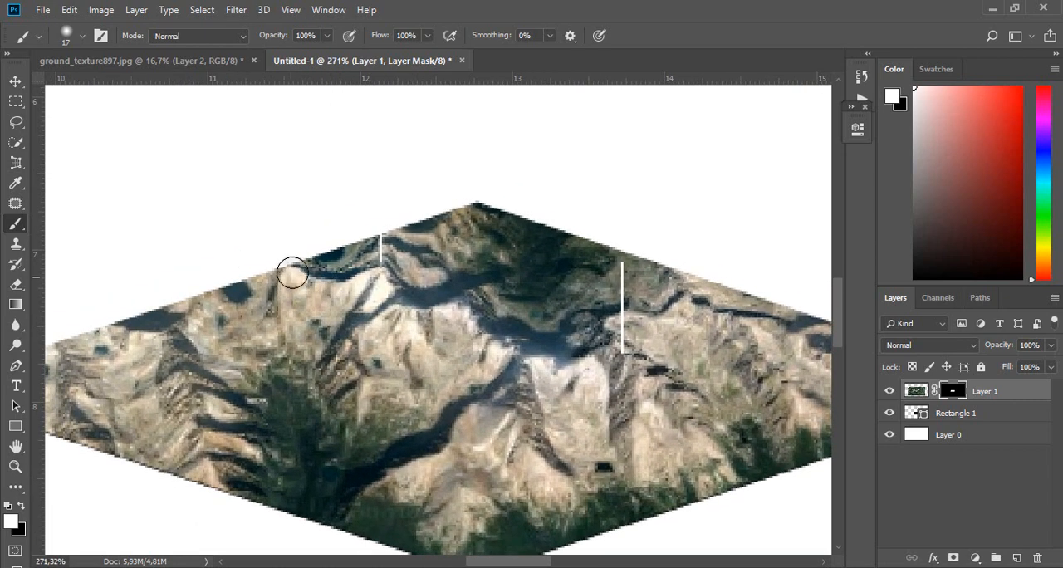
left_click_drag(293, 273, 199, 314)
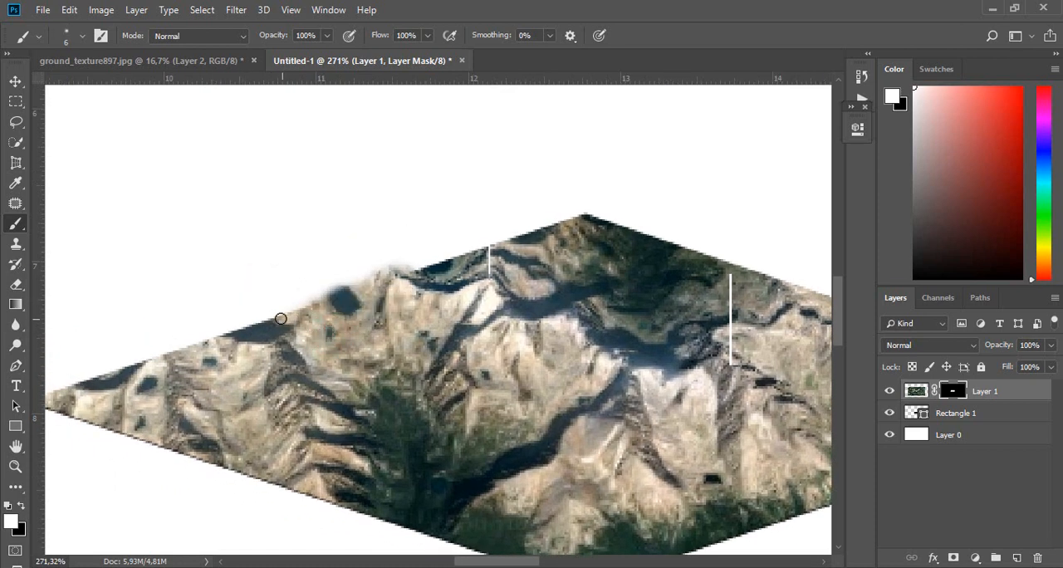
left_click_drag(281, 319, 359, 290)
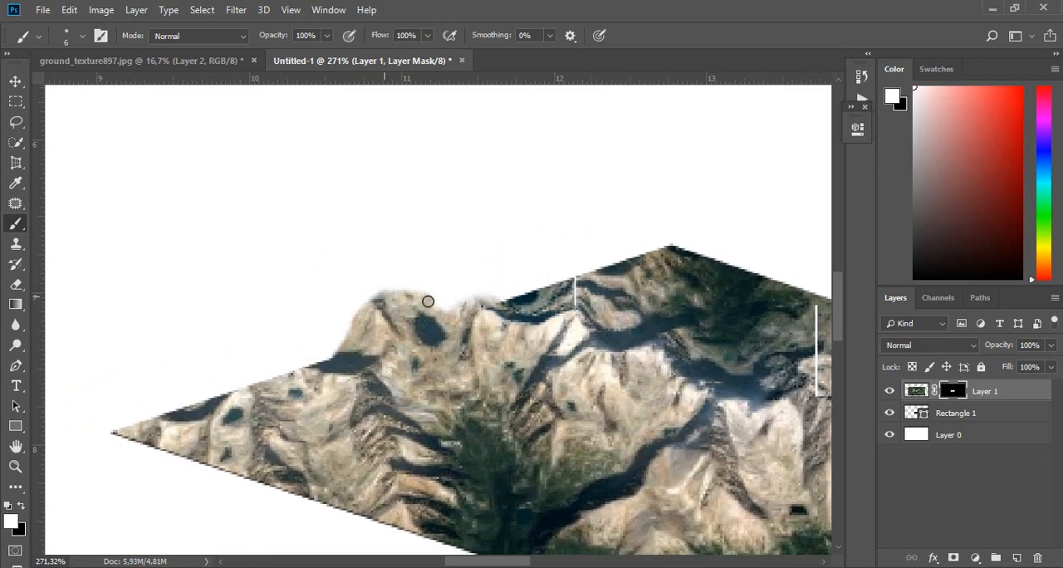
left_click_drag(428, 302, 509, 303)
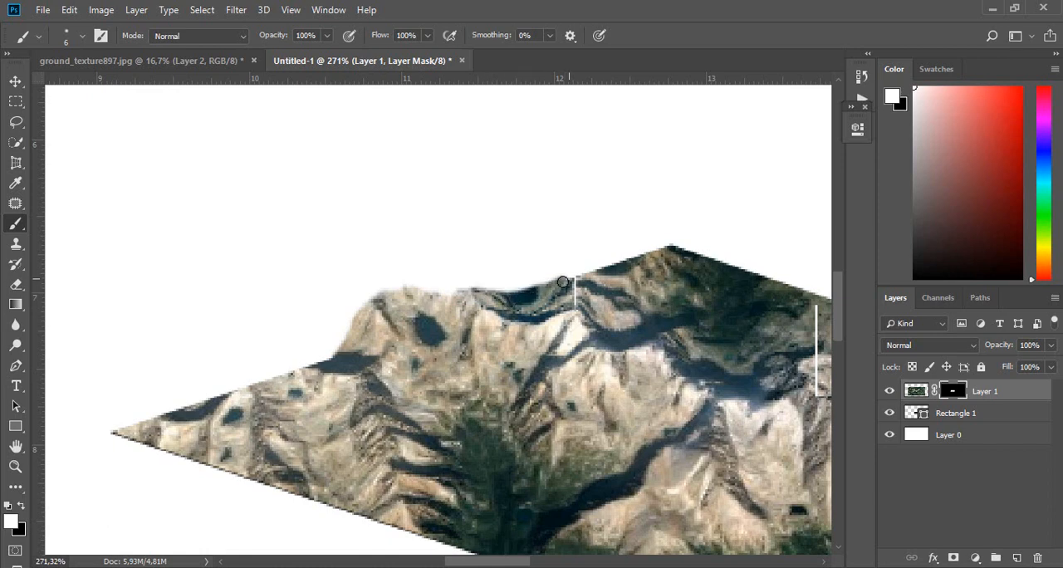
left_click_drag(563, 283, 653, 254)
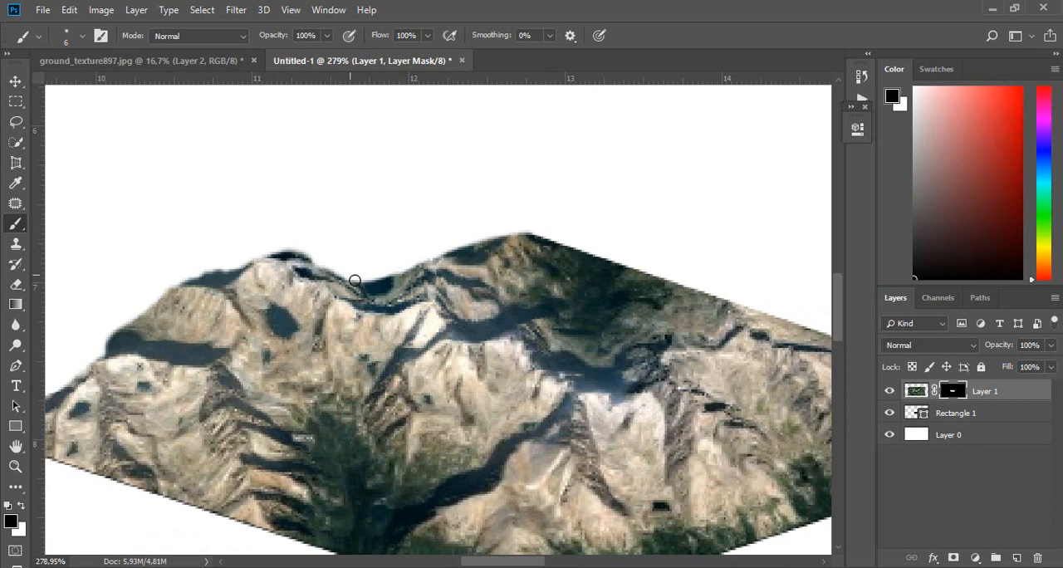
left_click_drag(355, 280, 293, 248)
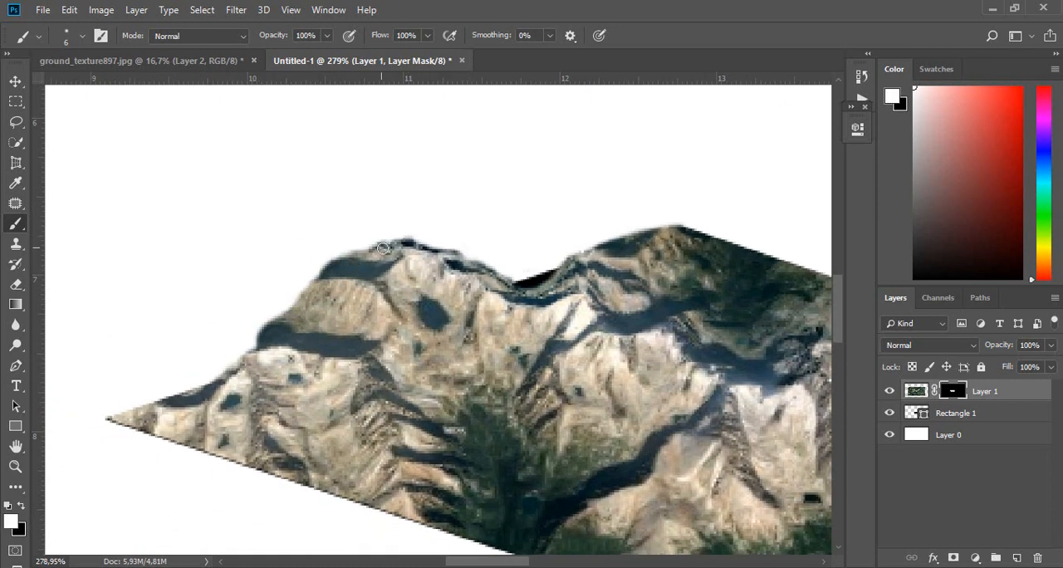
left_click_drag(382, 249, 257, 339)
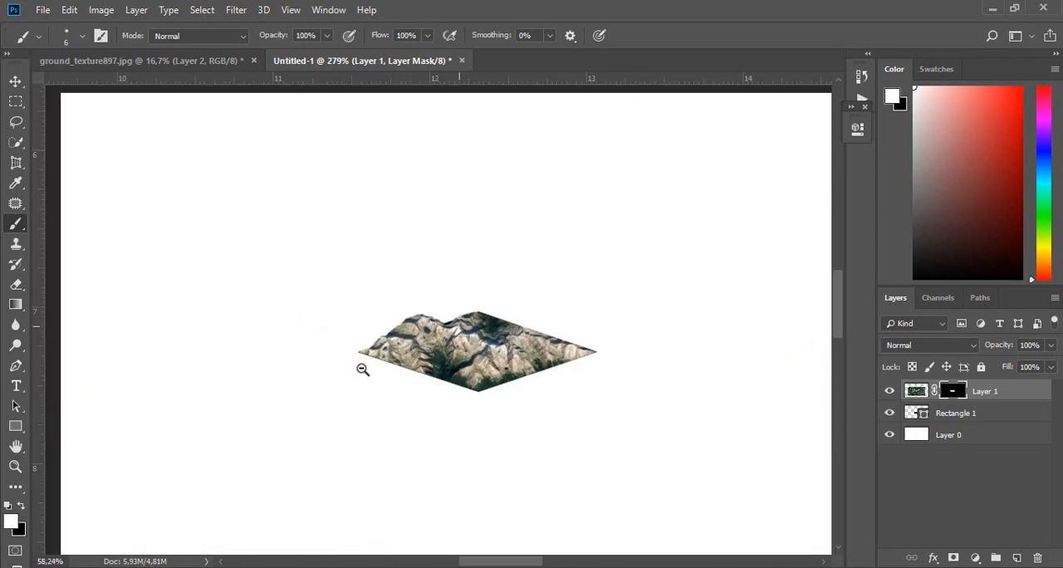
- Reveal the right-edge ridges on the mask and shift the black diamond below the terrain
left_click(362, 369)
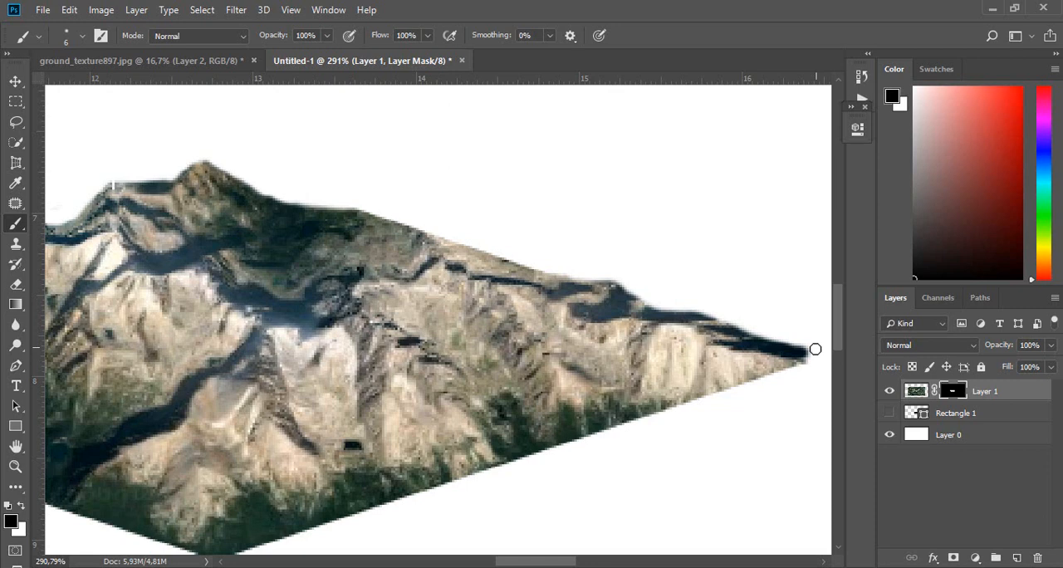
left_click_drag(816, 349, 418, 222)
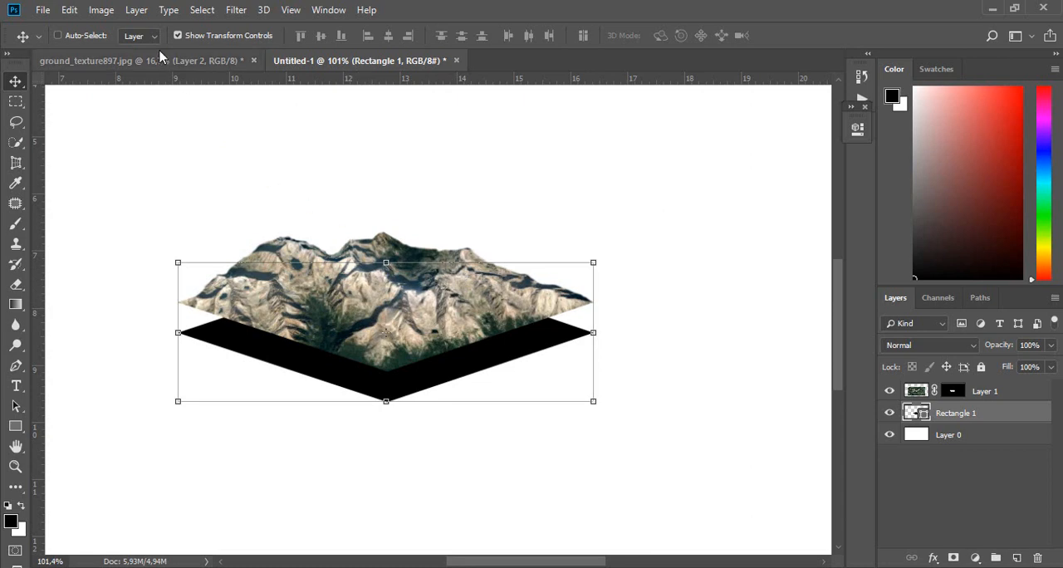
- Copy a thin soil strip from ground_texture897.jpg and distort it onto the block's left face
left_click(86, 60)
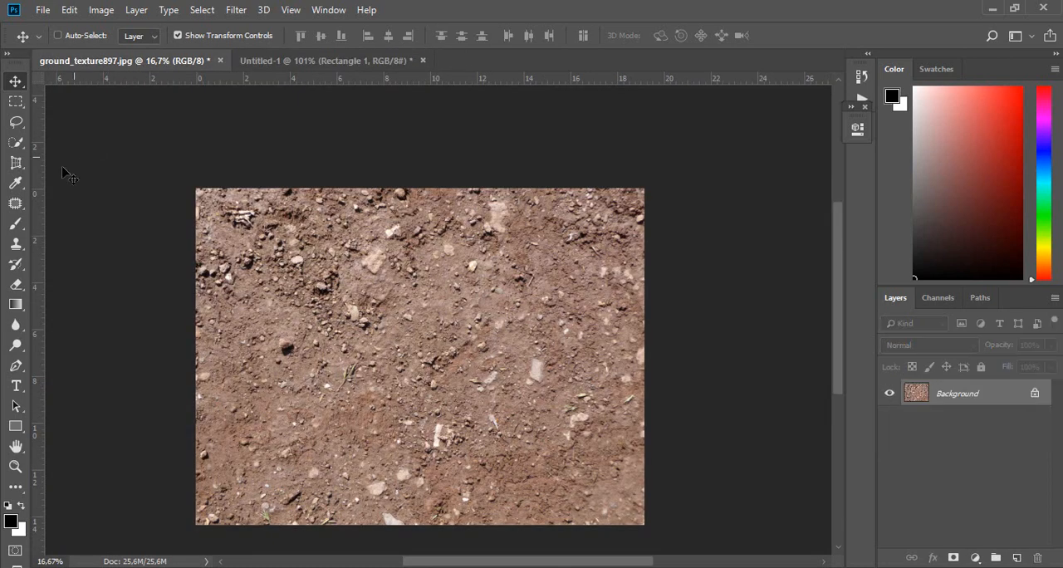
left_click(17, 100)
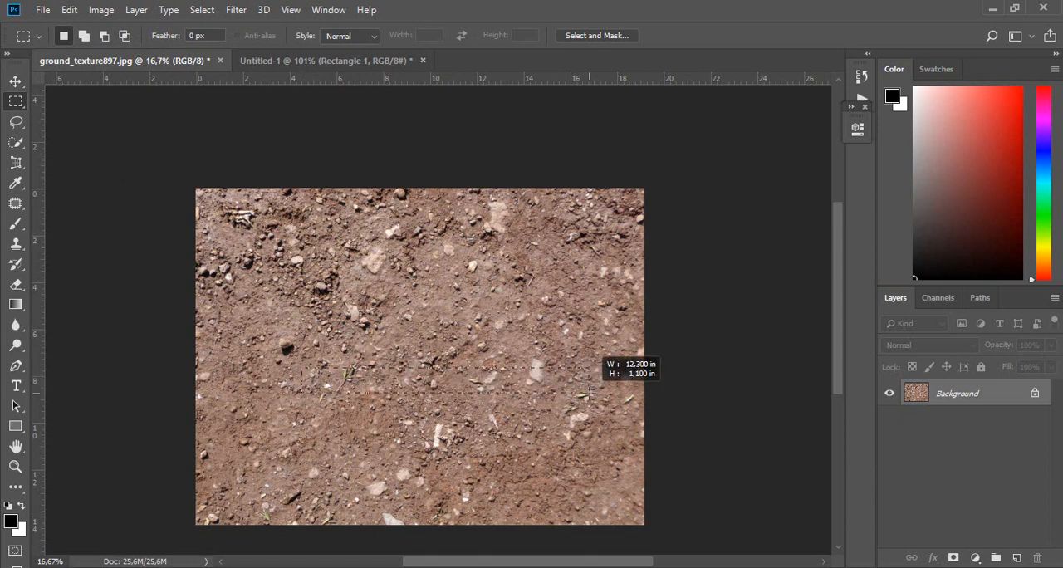
left_click_drag(304, 372, 589, 398)
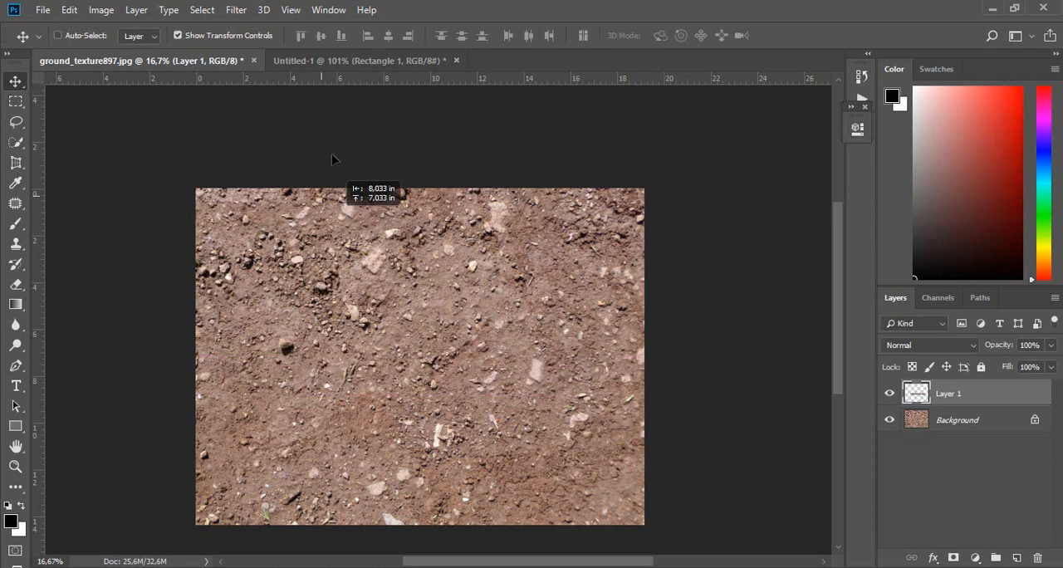
left_click(357, 60)
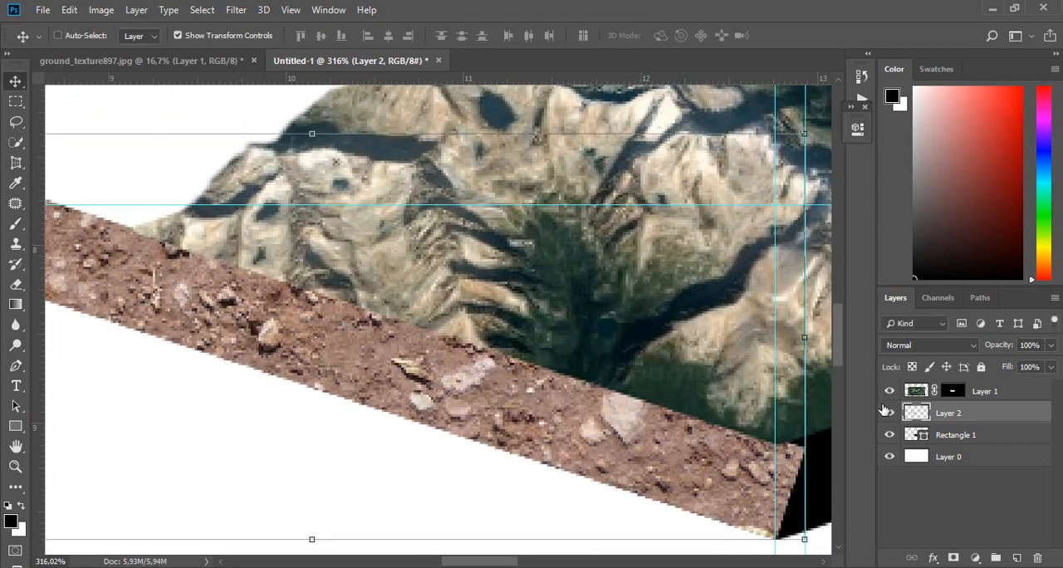
left_click(890, 412)
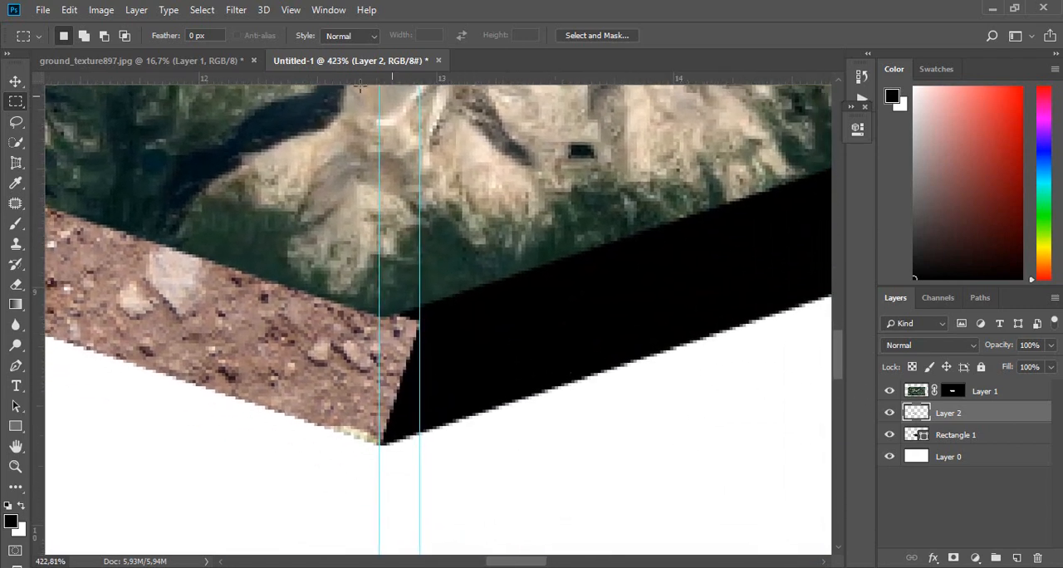
- Reposition the view to show the whole terrain block with its soil strips
left_click(125, 59)
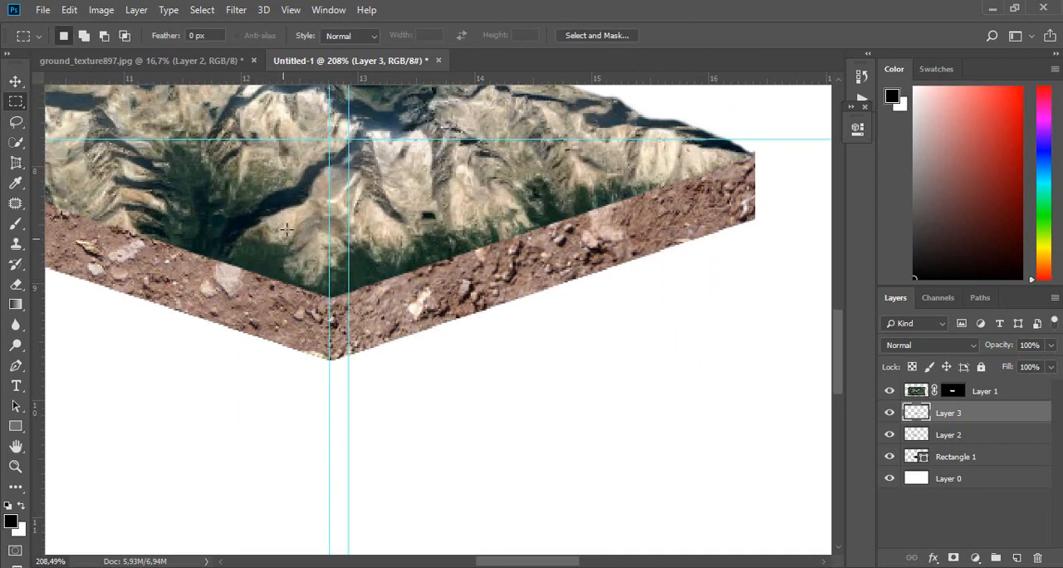
left_click_drag(282, 223, 332, 398)
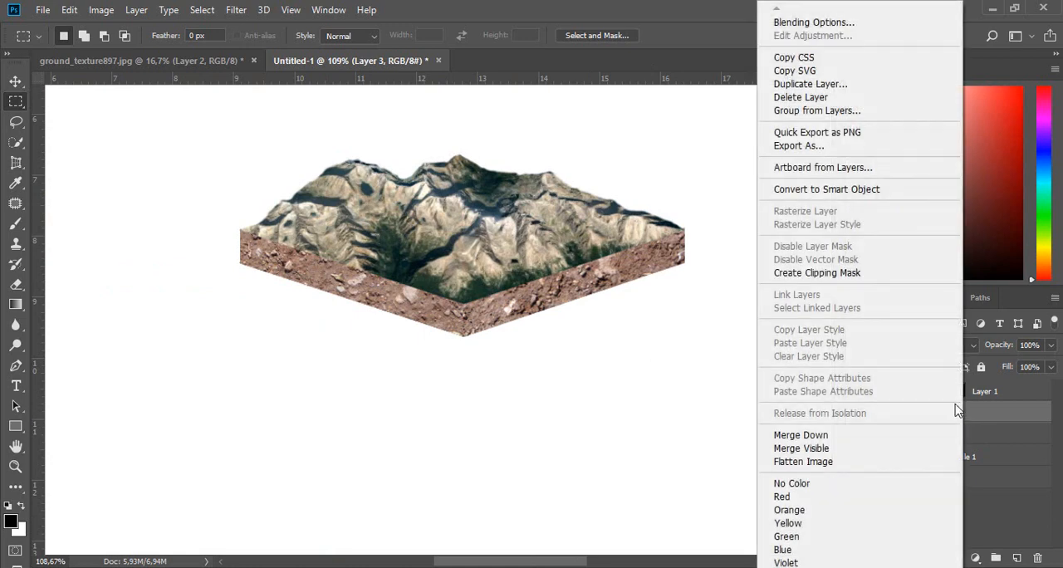
mouse_move(794, 58)
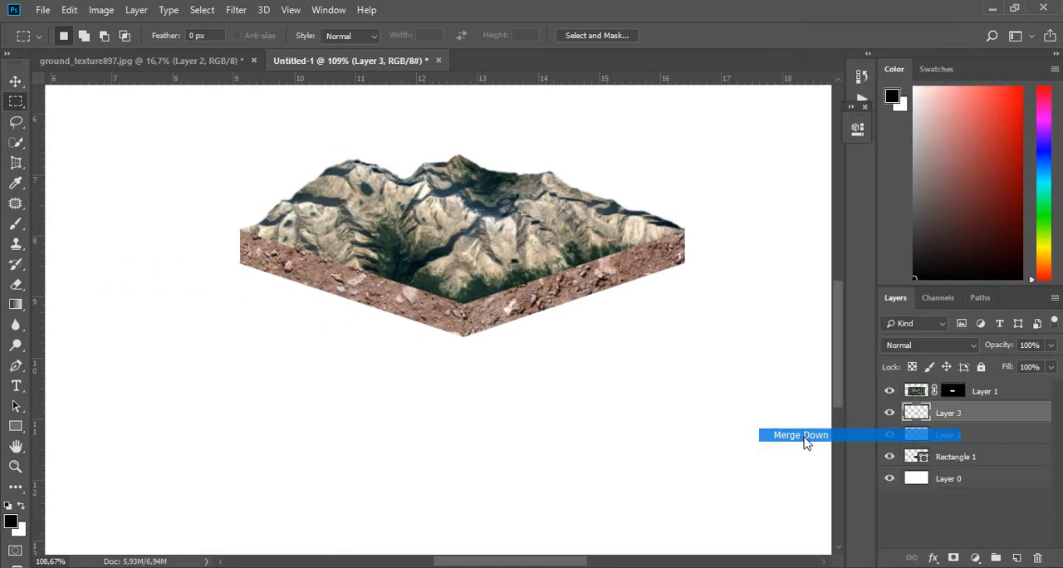
- Merge Layer 3 into Layer 2 and darken it with clipped Levels (black 42, midtone 1.63)
left_click(801, 435)
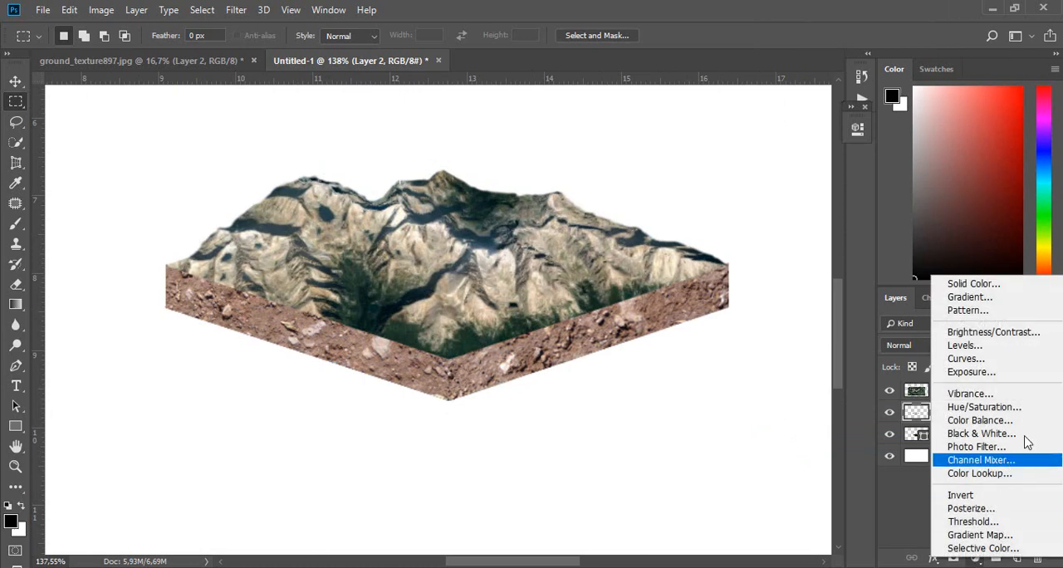
left_click(965, 345)
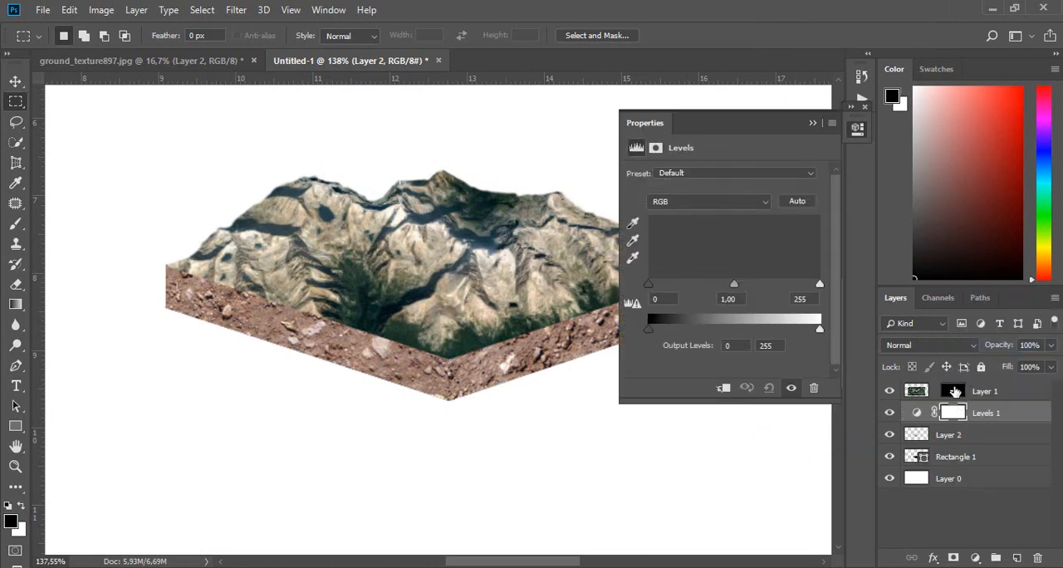
right_click(985, 391)
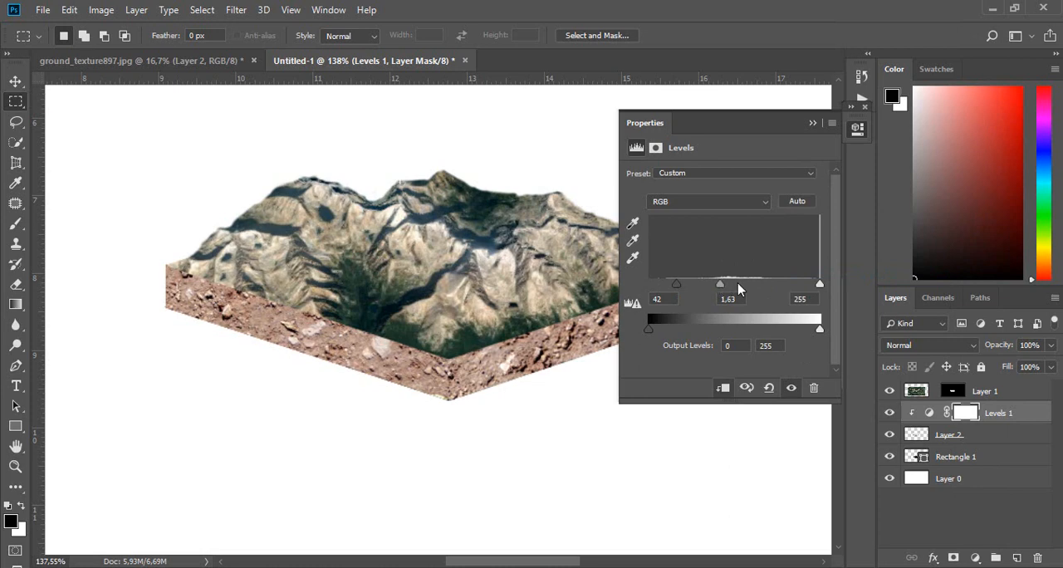
left_click_drag(719, 284, 766, 284)
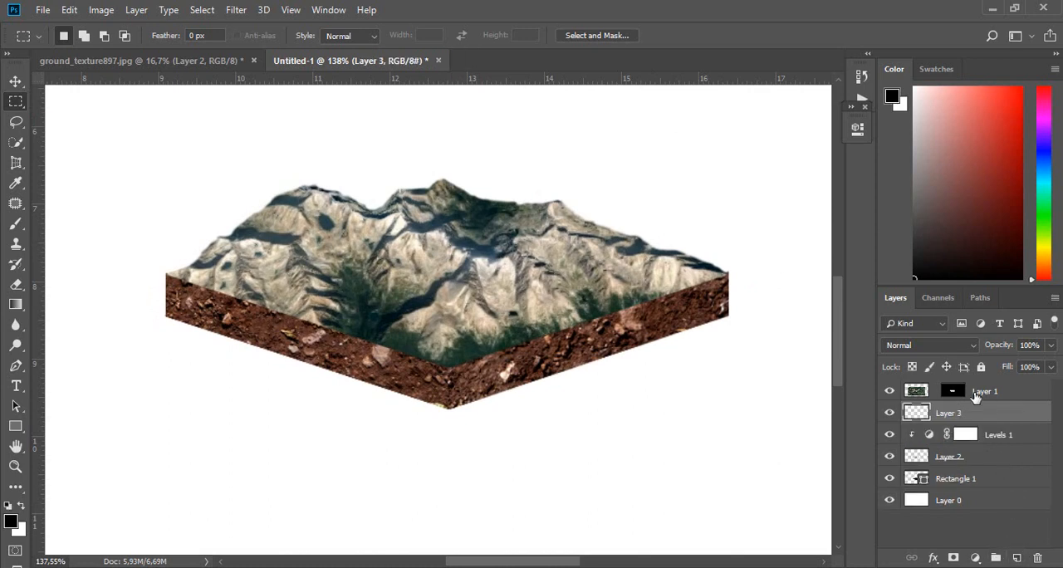
- Clip a new Layer 3 above the soil sides and brush shadow along their top edge
right_click(984, 392)
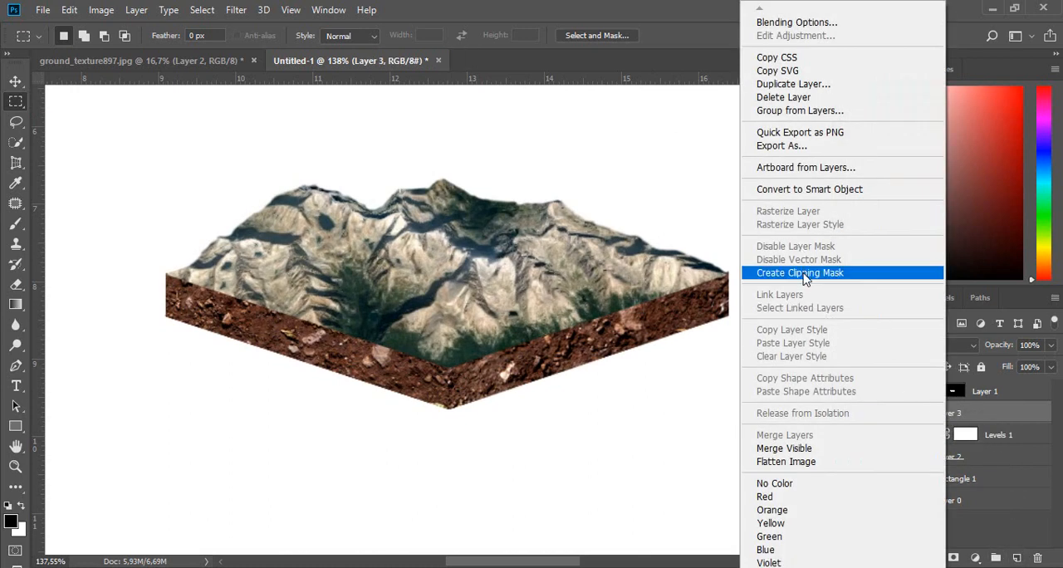
left_click(800, 272)
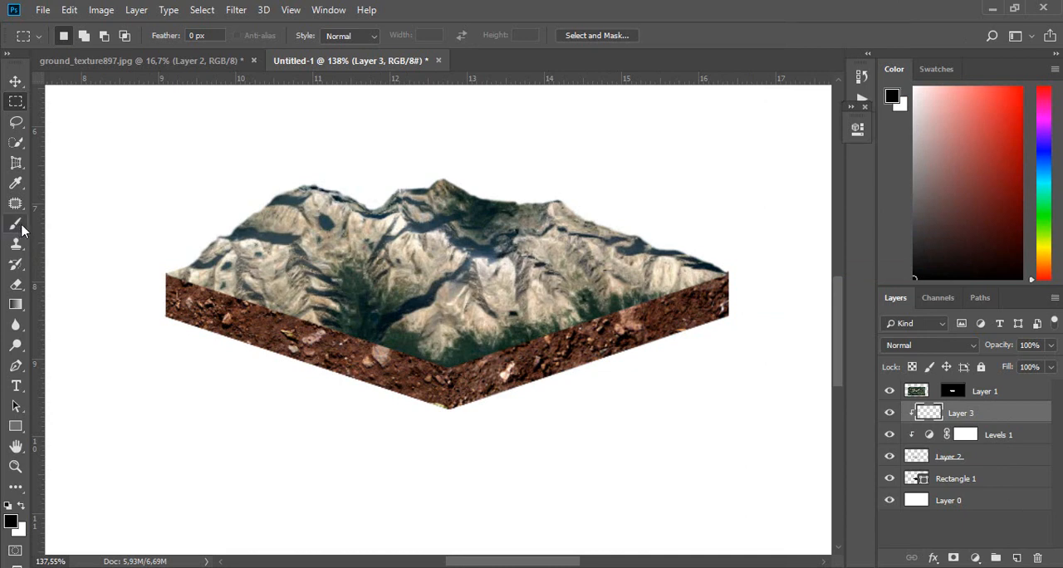
left_click(14, 225)
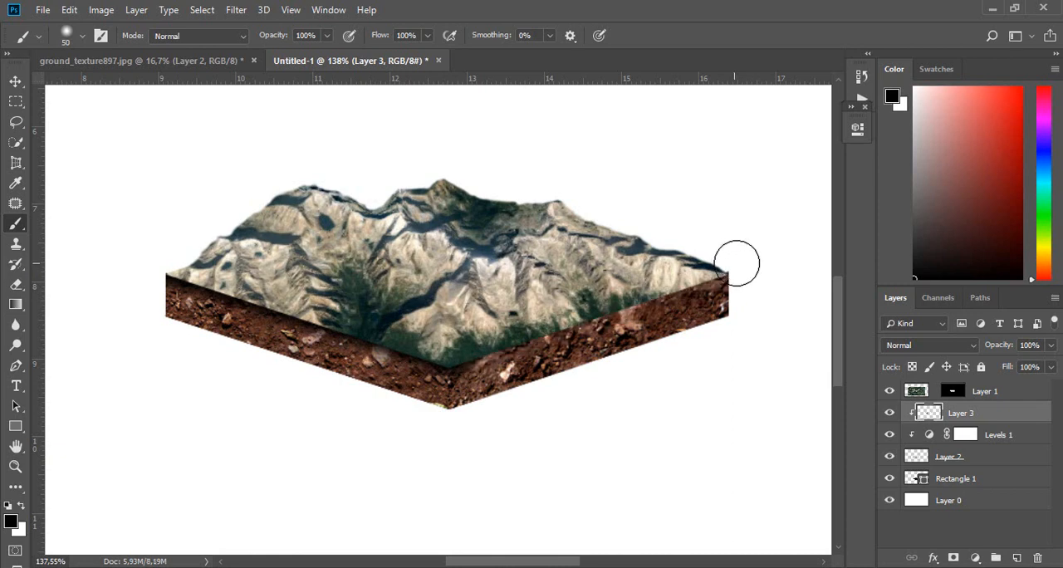
left_click_drag(738, 264, 455, 347)
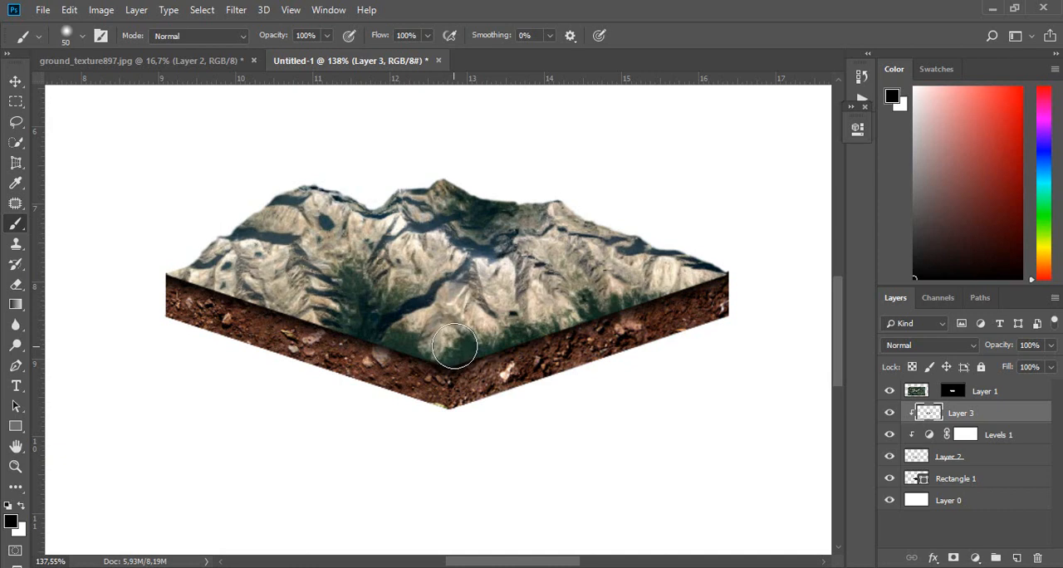
mouse_move(650, 355)
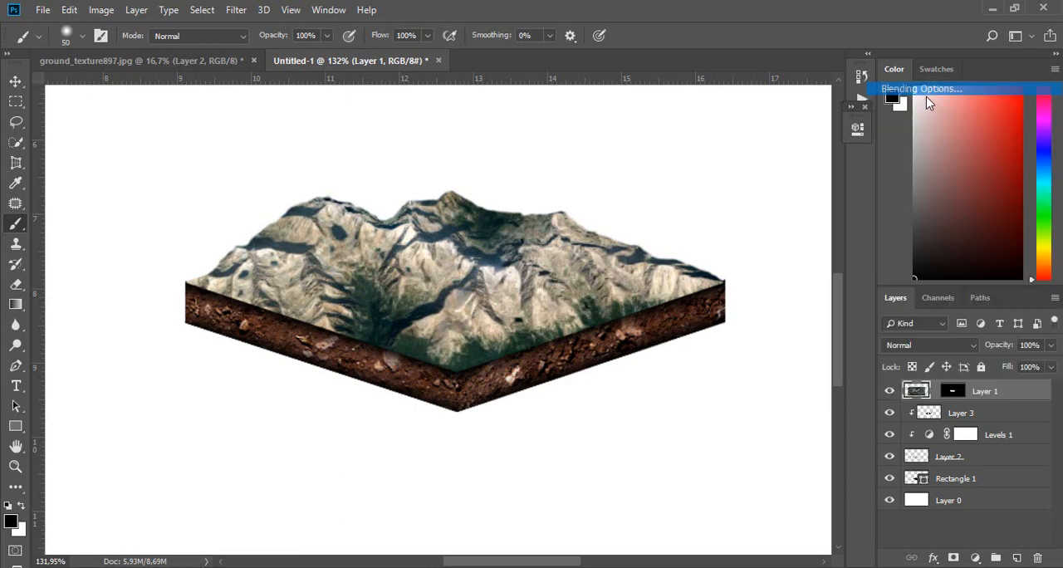
- Give the terrain top a 6 px Inner Glow and a blue-to-yellow Gradient Overlay
left_click(920, 89)
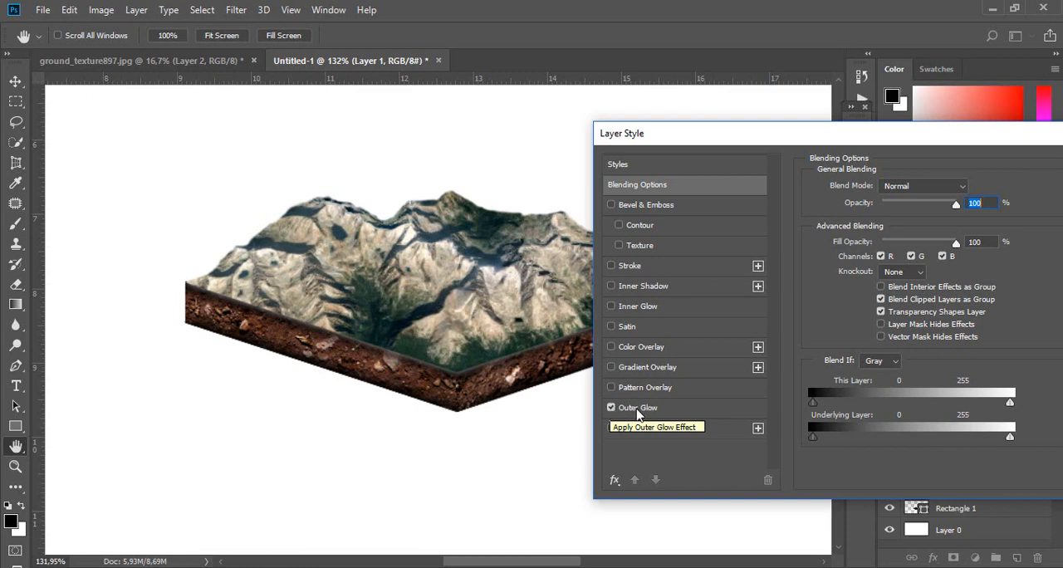
left_click(638, 407)
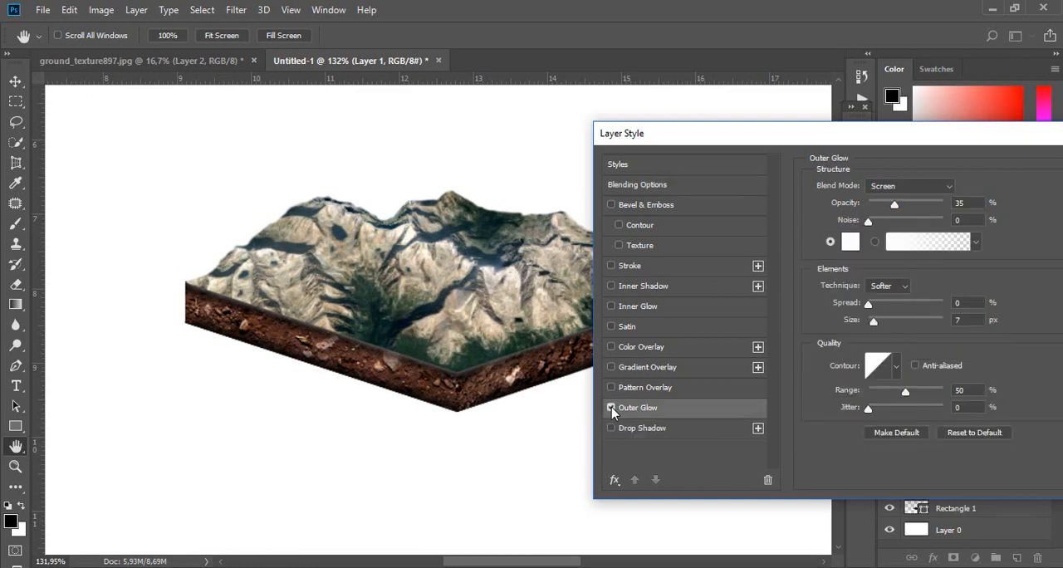
left_click(612, 408)
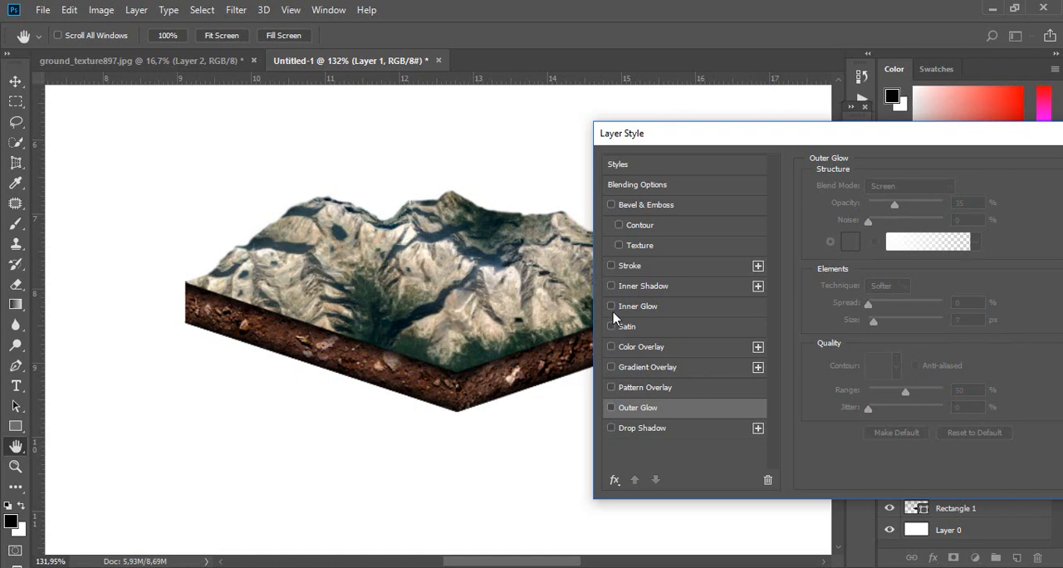
left_click(612, 306)
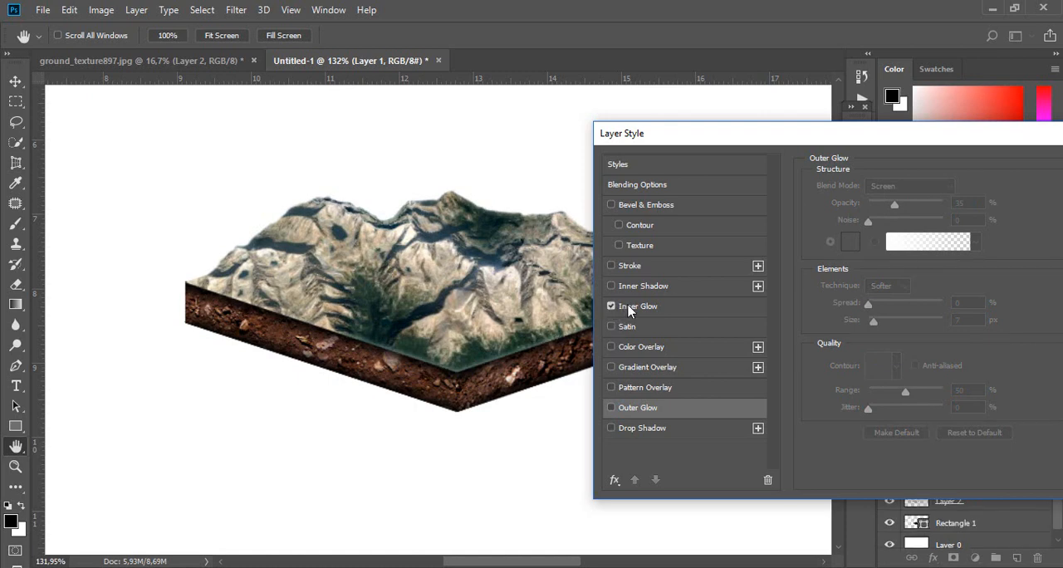
left_click(638, 306)
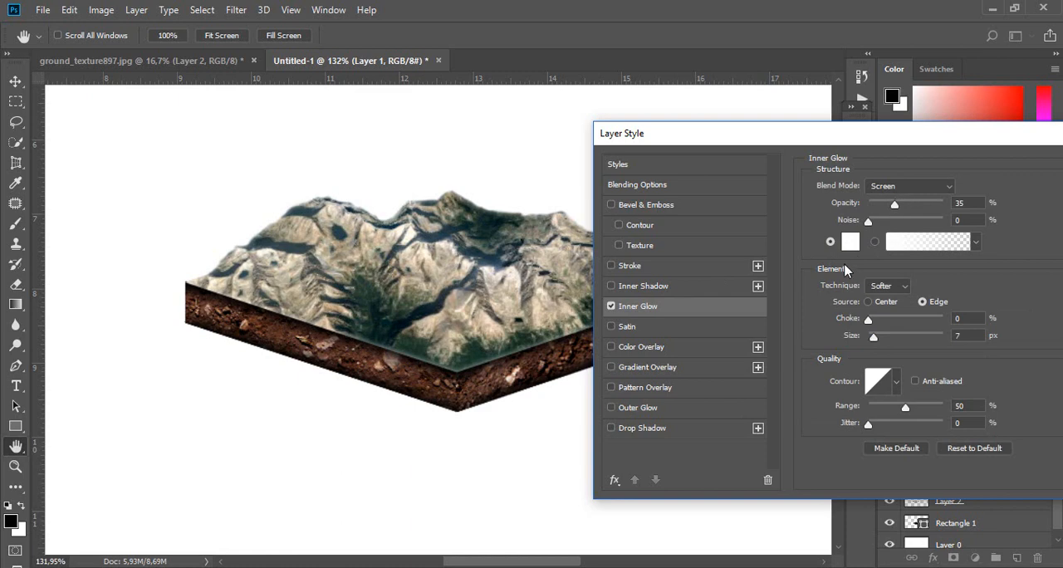
left_click_drag(873, 335, 883, 335)
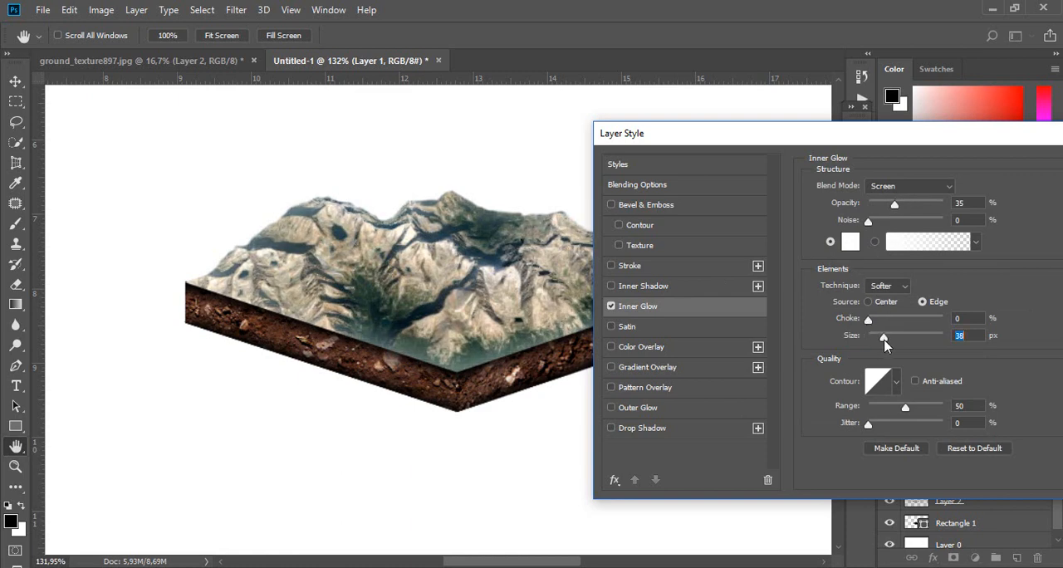
left_click_drag(883, 337, 872, 337)
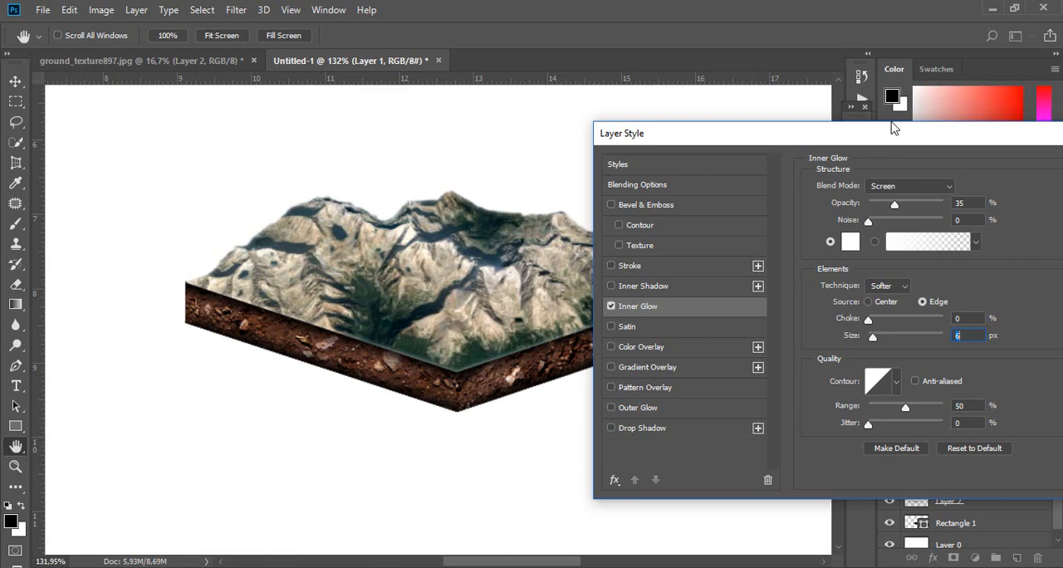
mouse_move(846, 138)
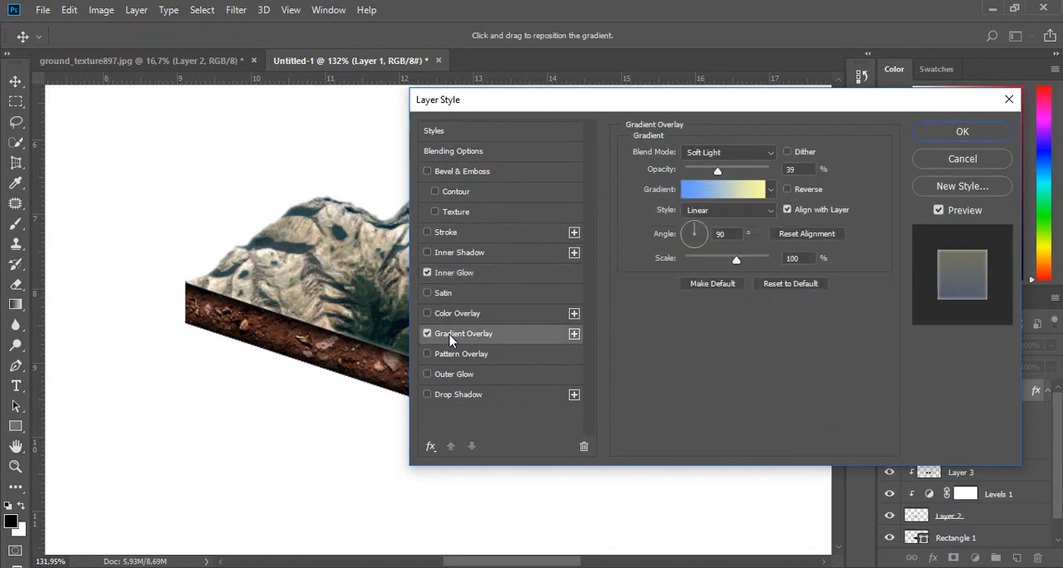
left_click(722, 188)
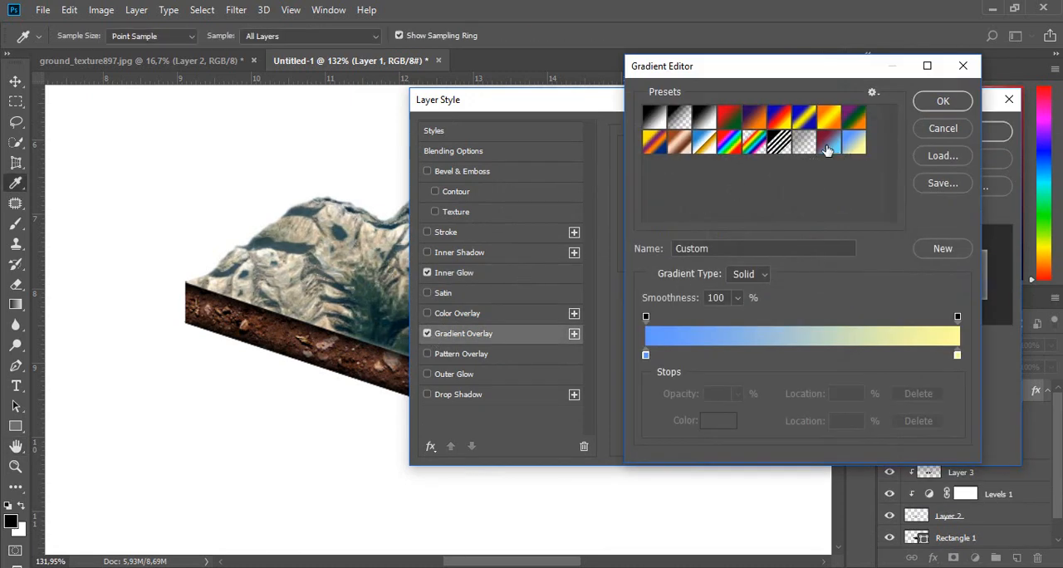
mouse_move(856, 156)
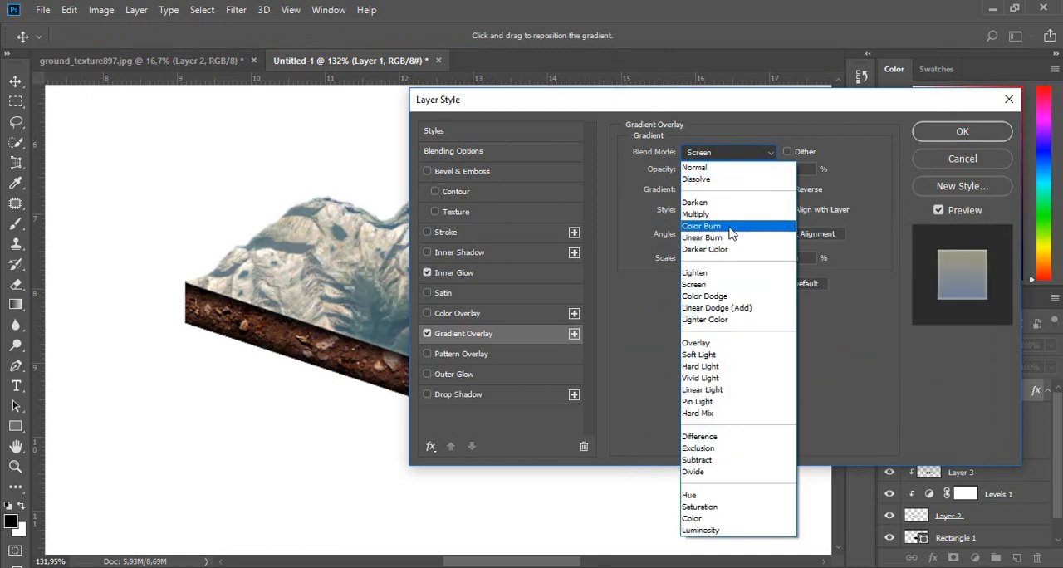
left_click(699, 354)
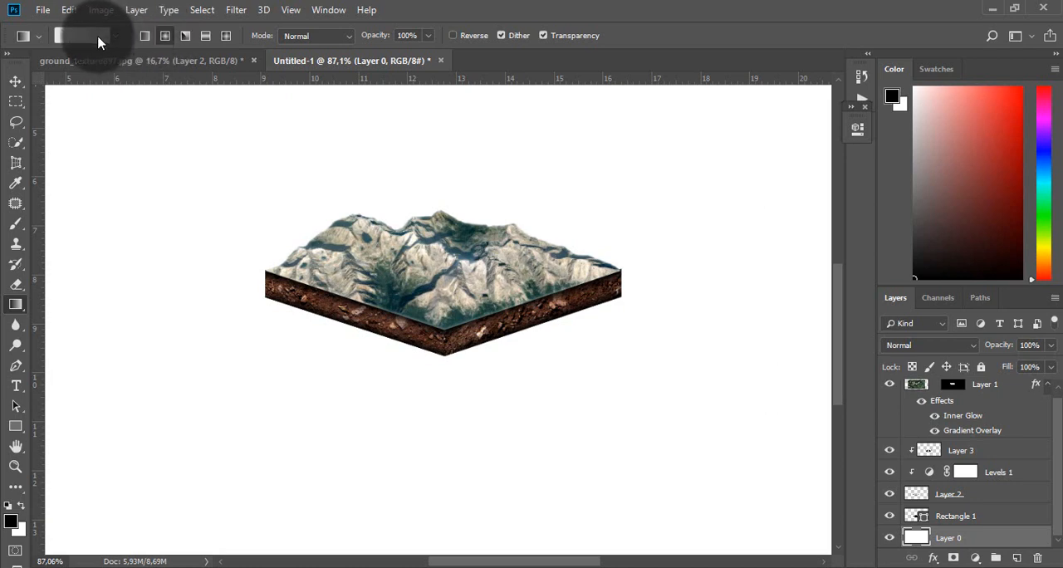
- Set the background radial gradient's colour stops to white and gray #b5b5b5
left_click(81, 35)
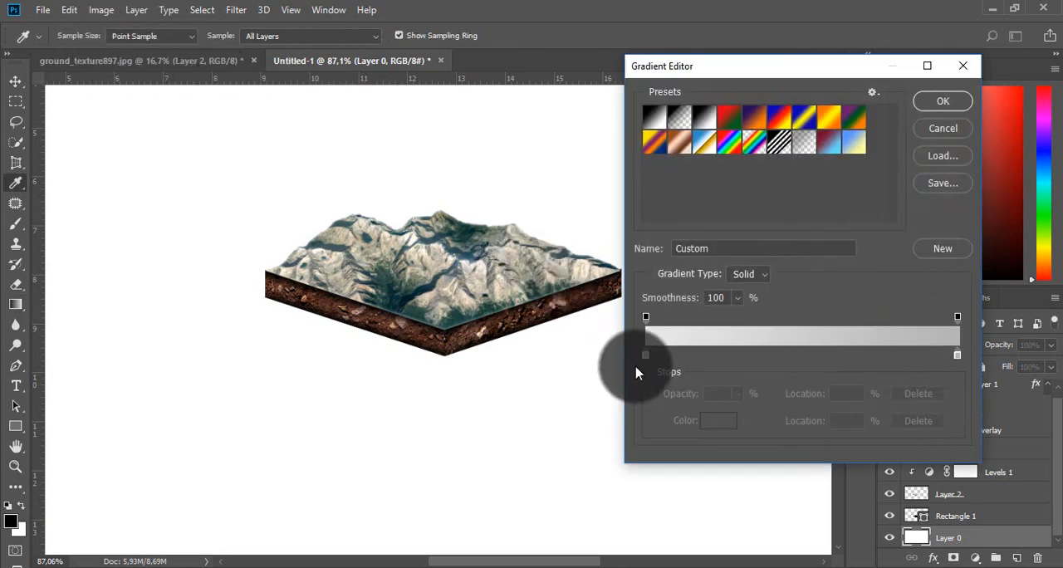
left_click(646, 355)
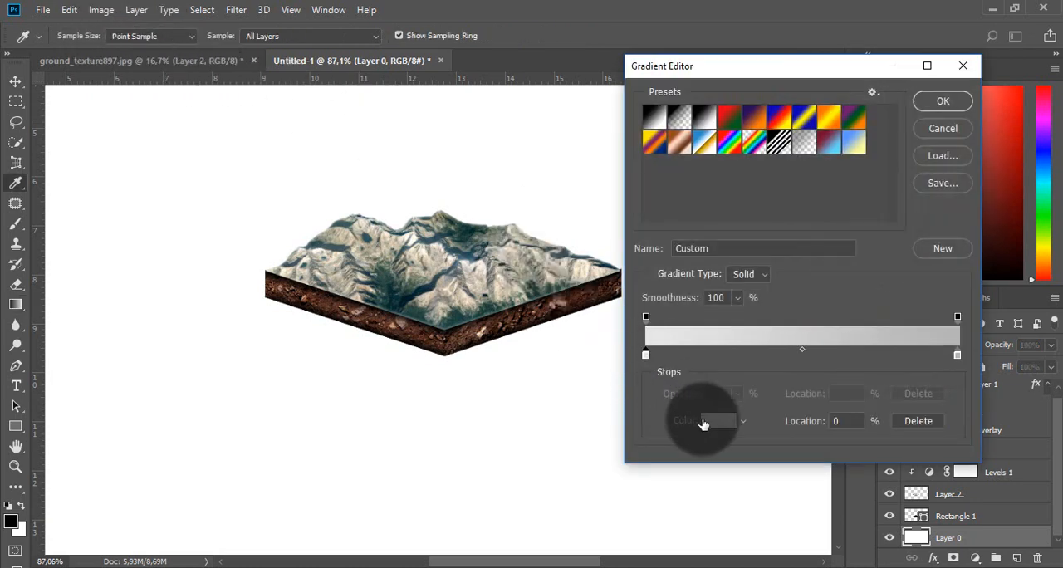
left_click(718, 420)
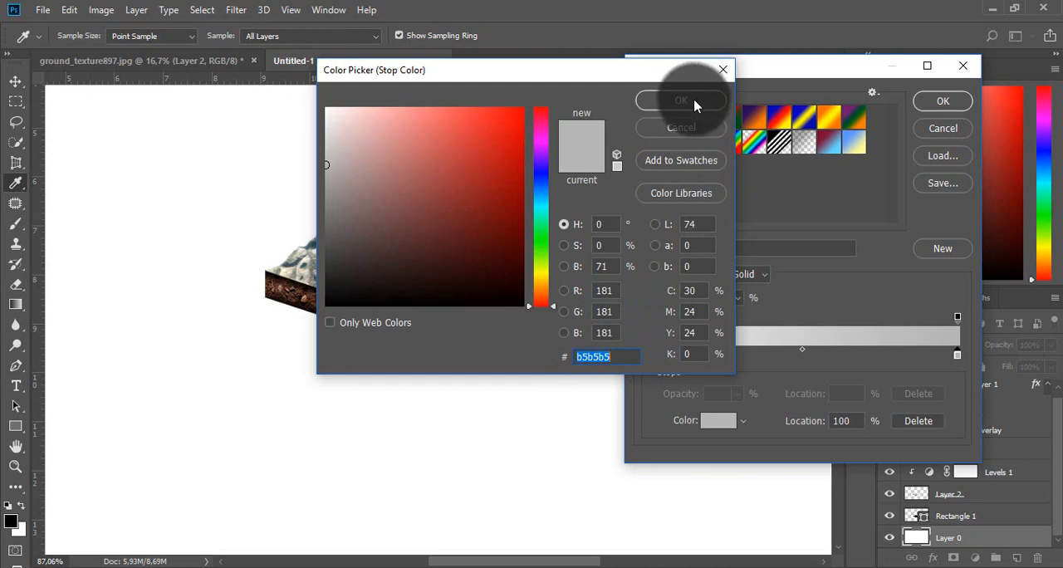
left_click(681, 100)
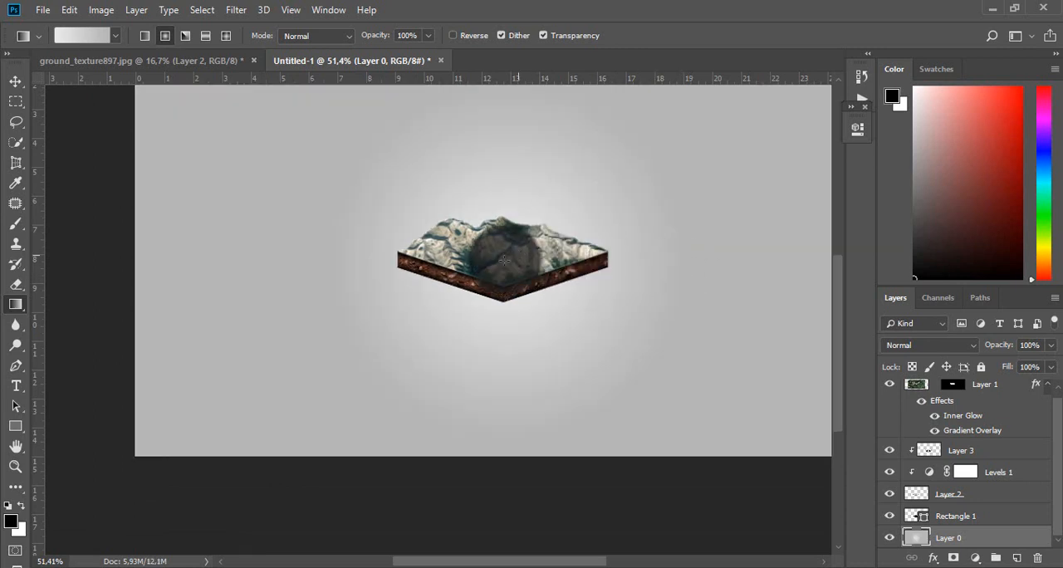
- Hide the Rectangle 1 black diamond base layer
left_click(712, 247)
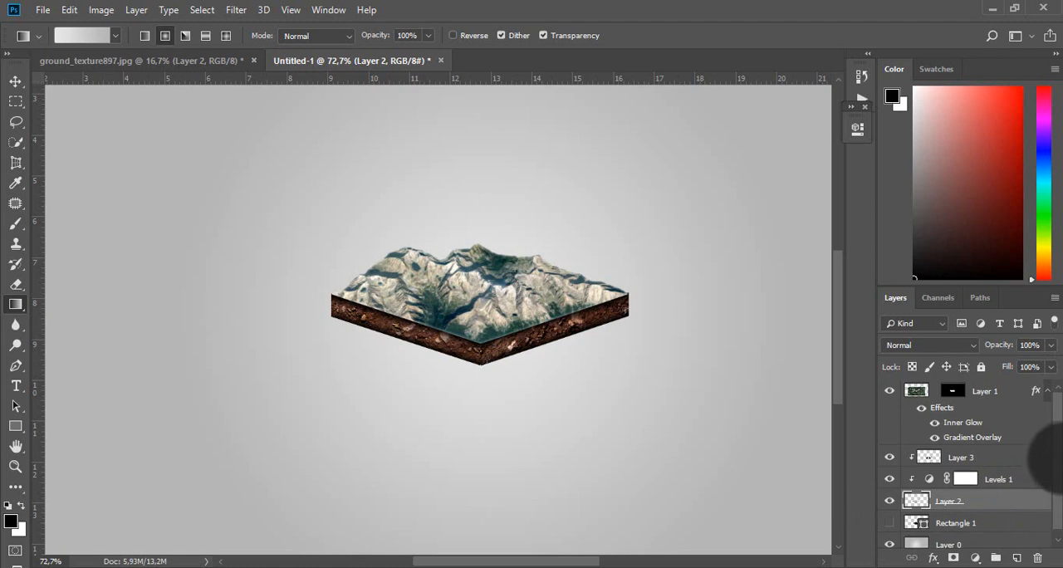
mouse_move(994, 400)
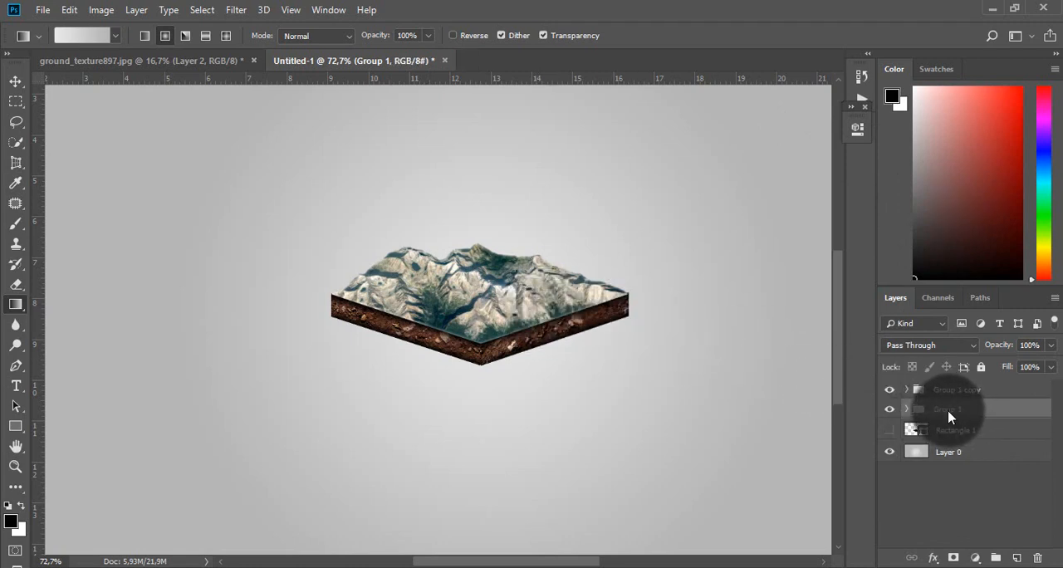
- Merge Group 1 into a single layer and apply a black Color Overlay
right_click(950, 409)
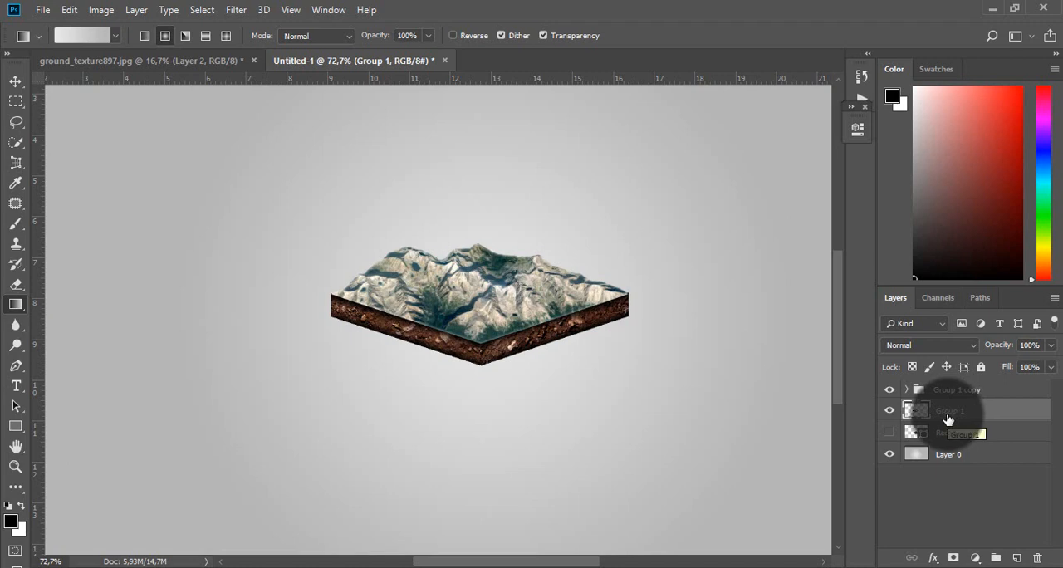
right_click(950, 410)
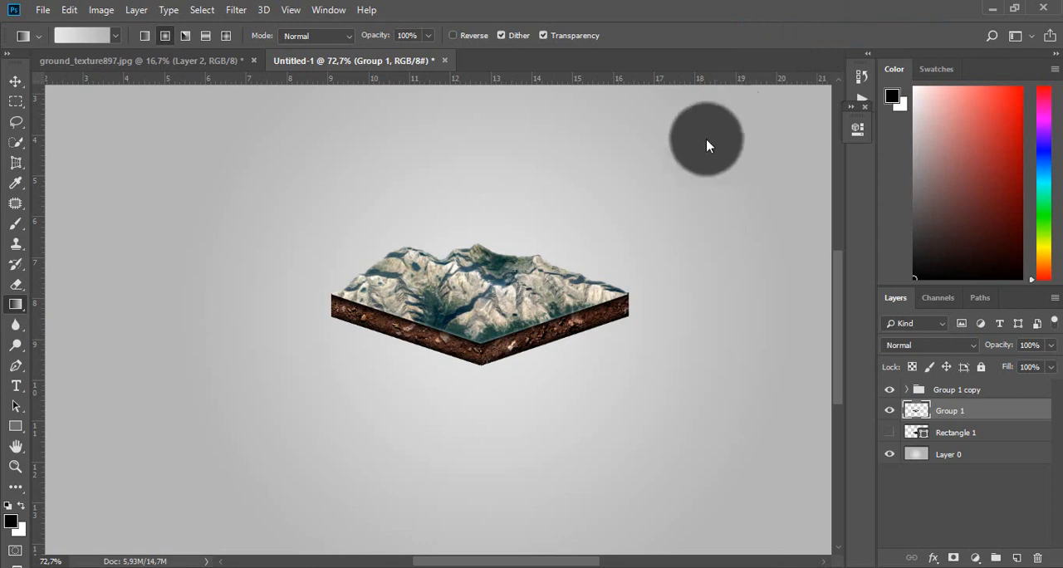
double_click(951, 410)
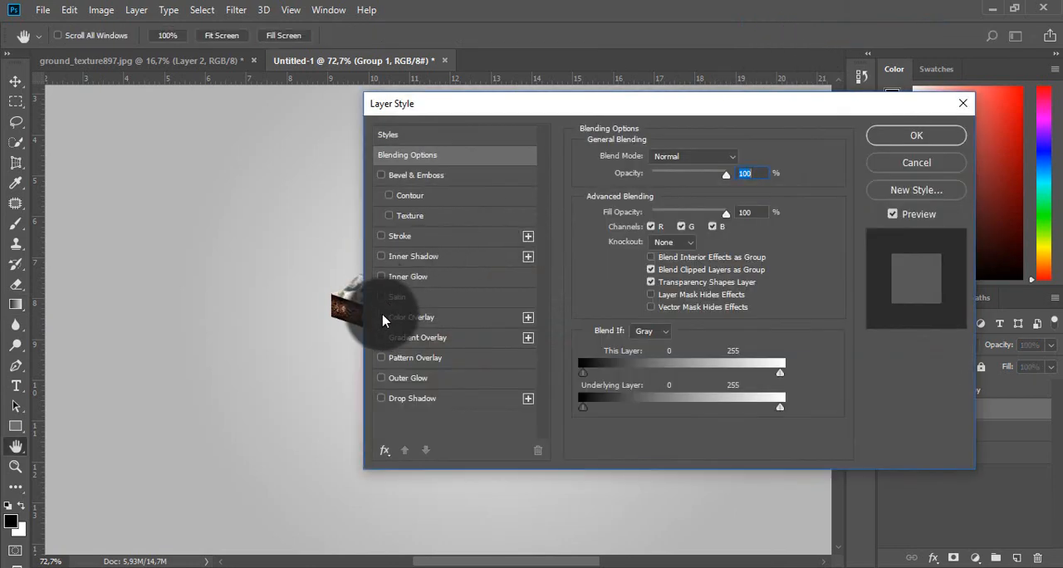
left_click(381, 317)
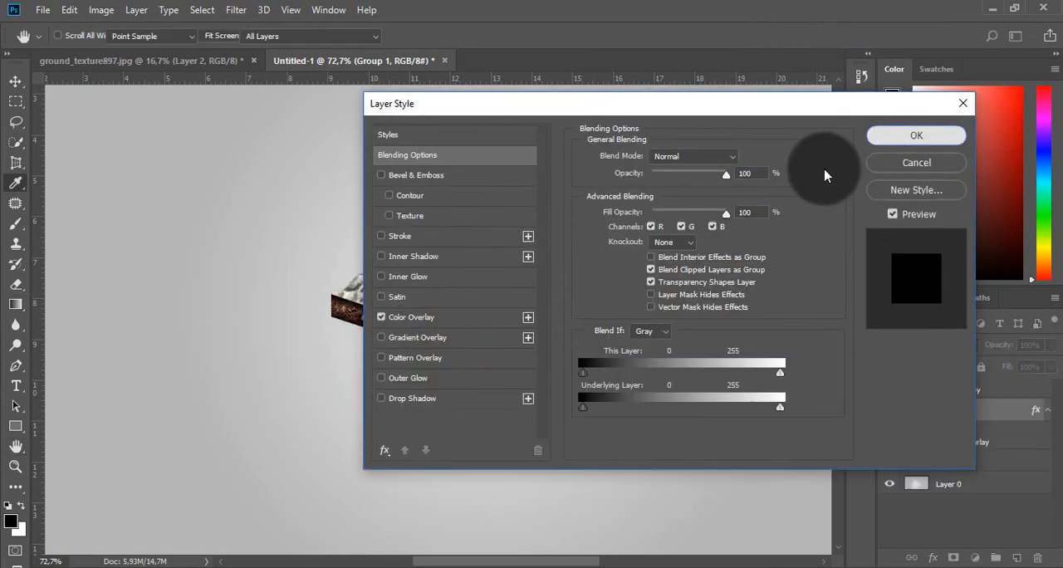
left_click(915, 135)
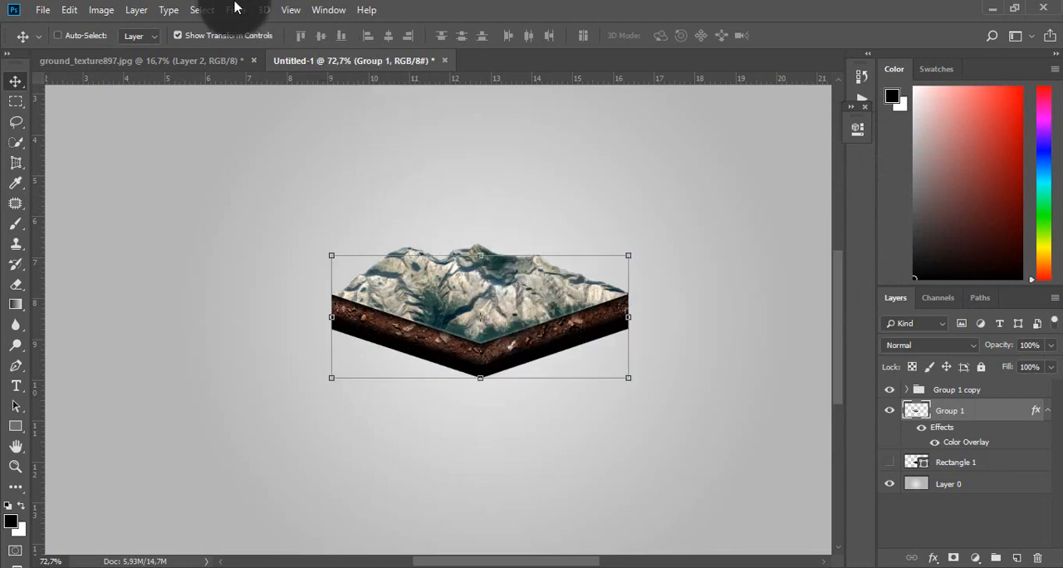
- Soften the black shadow copy with a Gaussian Blur of about 12.5 px
left_click(236, 9)
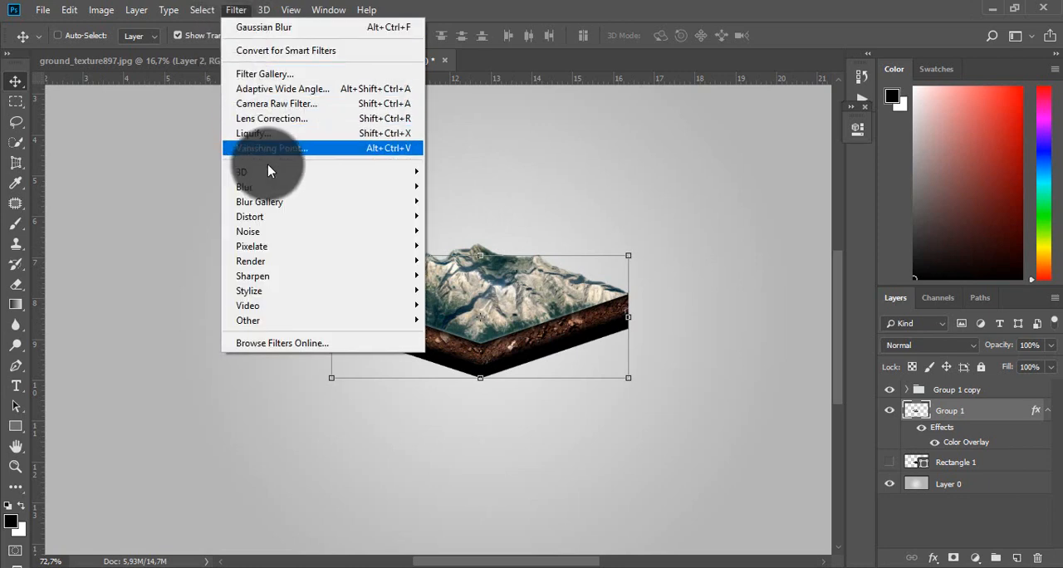
left_click(263, 27)
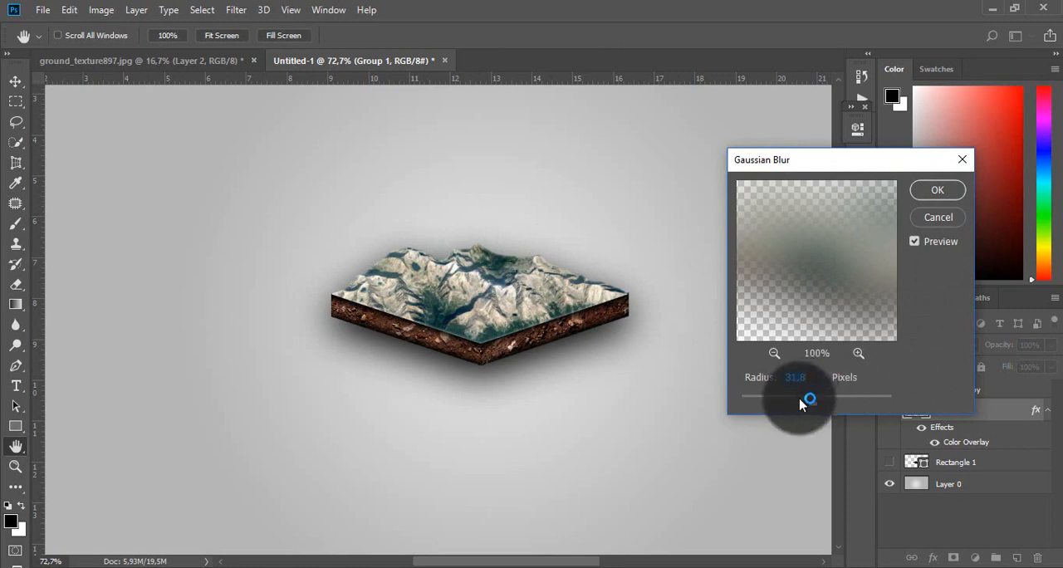
left_click_drag(808, 398, 796, 398)
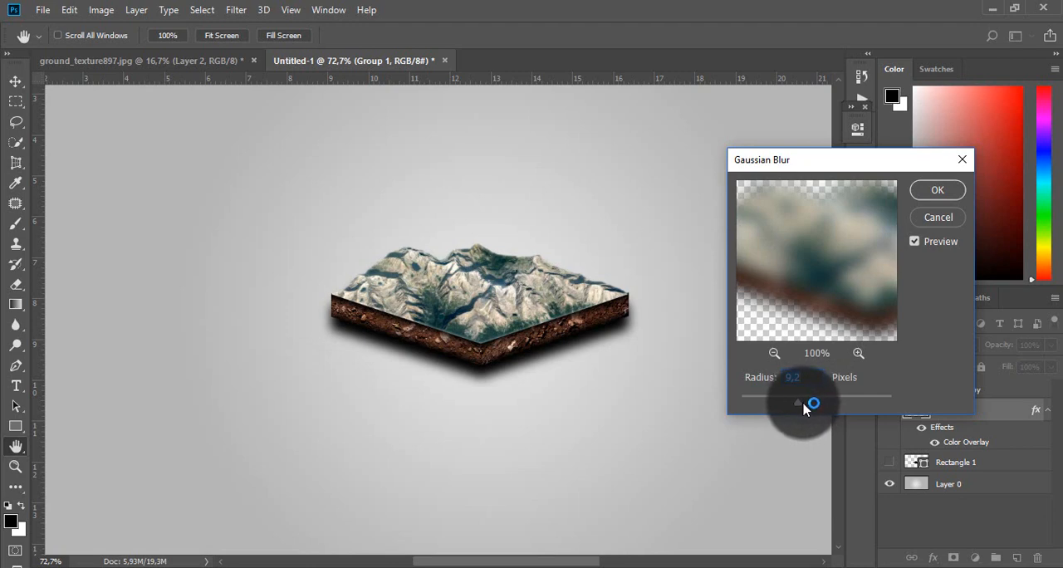
left_click_drag(796, 402, 810, 403)
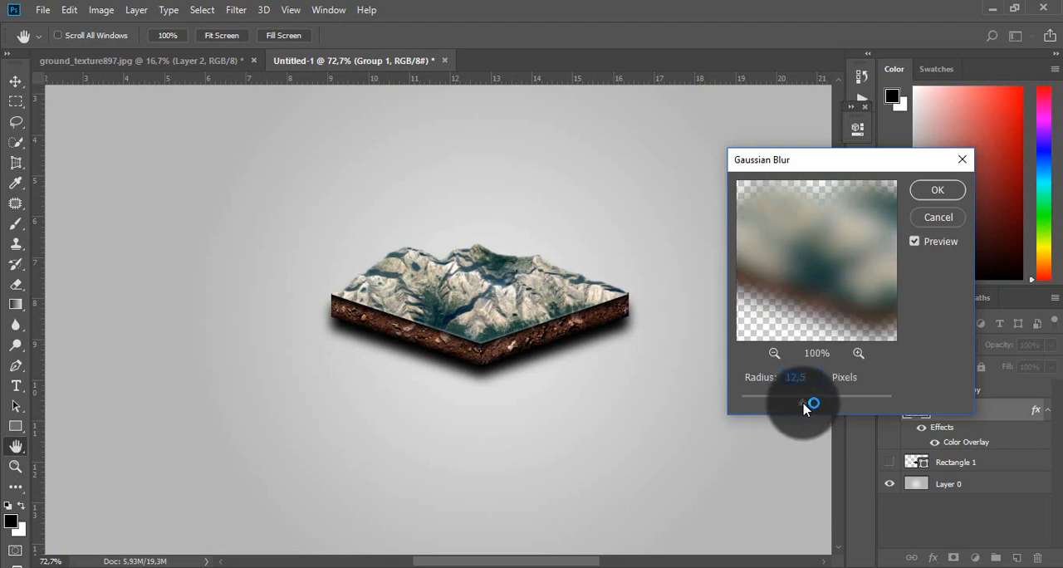
left_click_drag(818, 404, 801, 405)
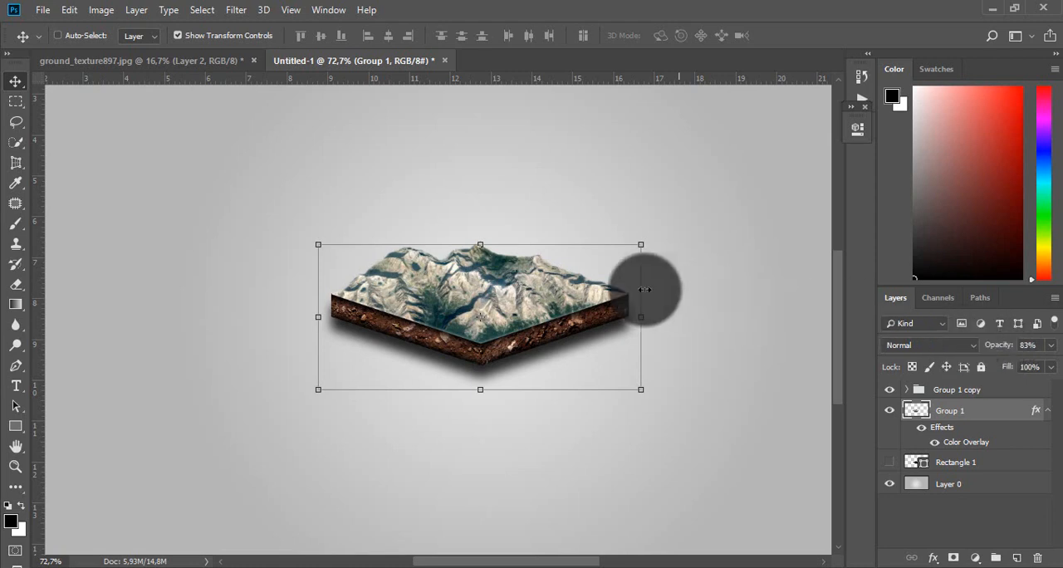
mouse_move(646, 264)
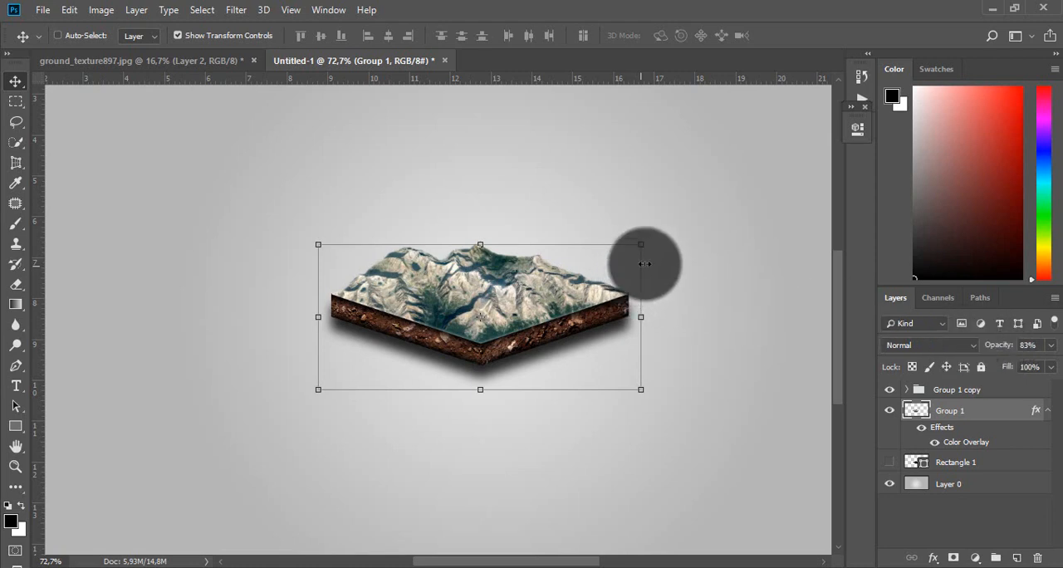